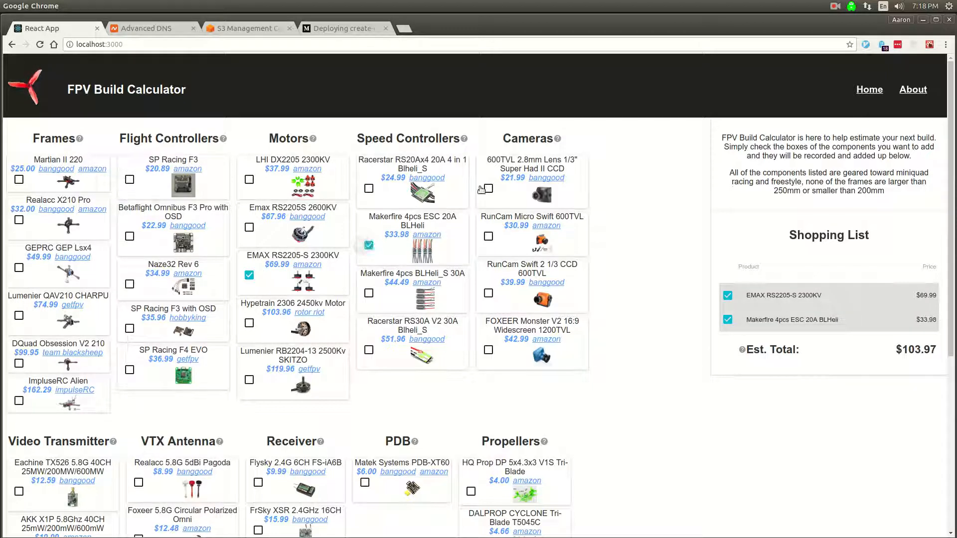
Add the 600TVL 2.8mm Lens camera so the estimated total reaches $125.96.
{"action": "left_click", "coordinate": [489, 189]}
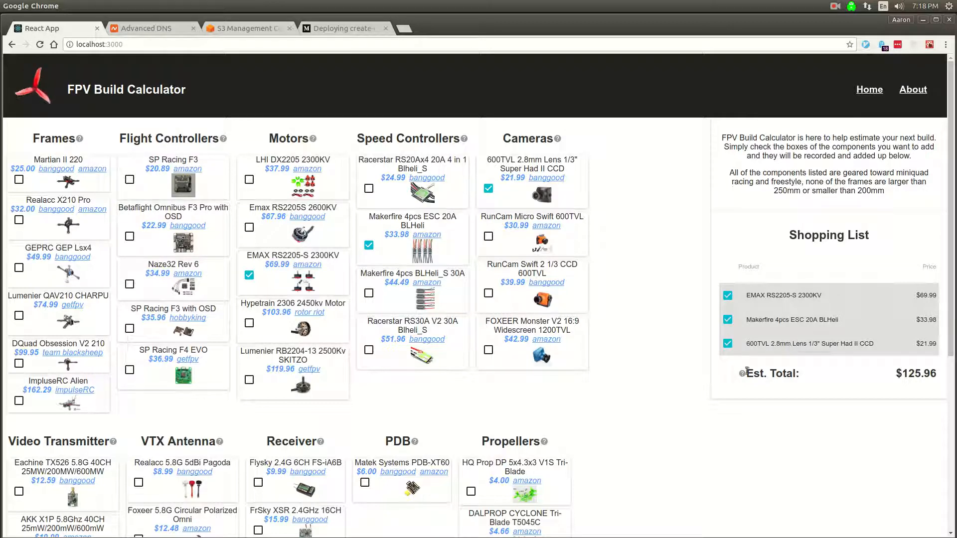
{"action": "scroll", "scroll_direction": "down", "scroll_amount": 3}
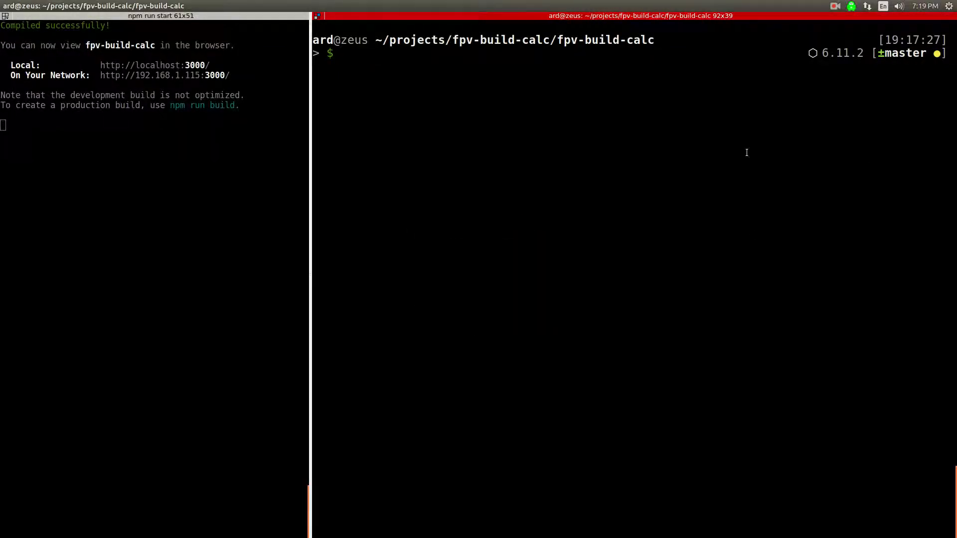
Run npm run build, then serve the build folder with http-server on port 8080.
{"action": "type", "text": "npm"}
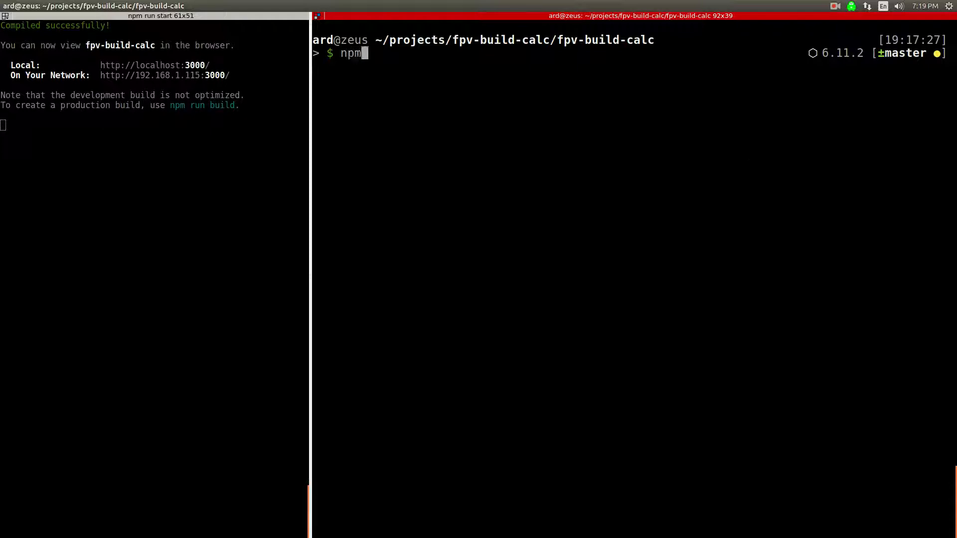
{"action": "type", "text": "run build"}
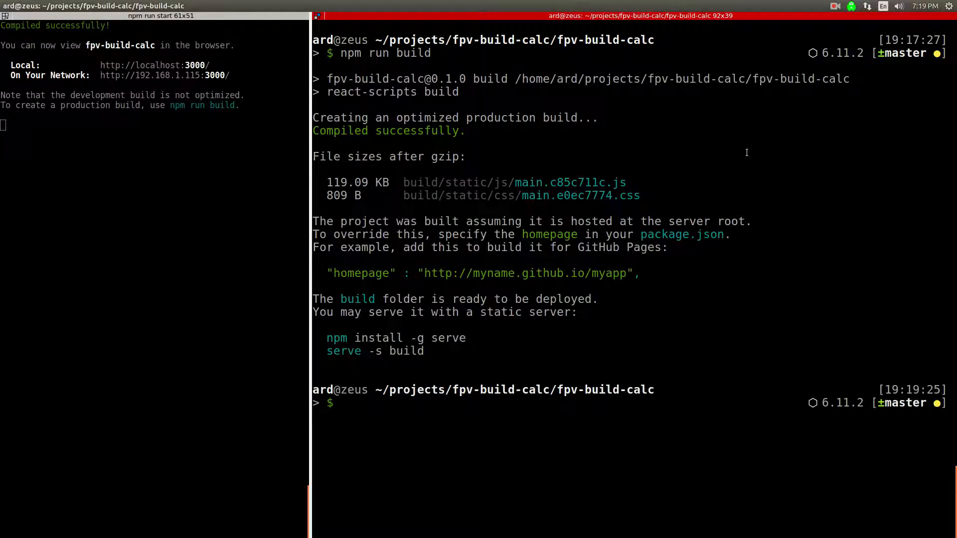
{"action": "type", "text": "cd bui"}
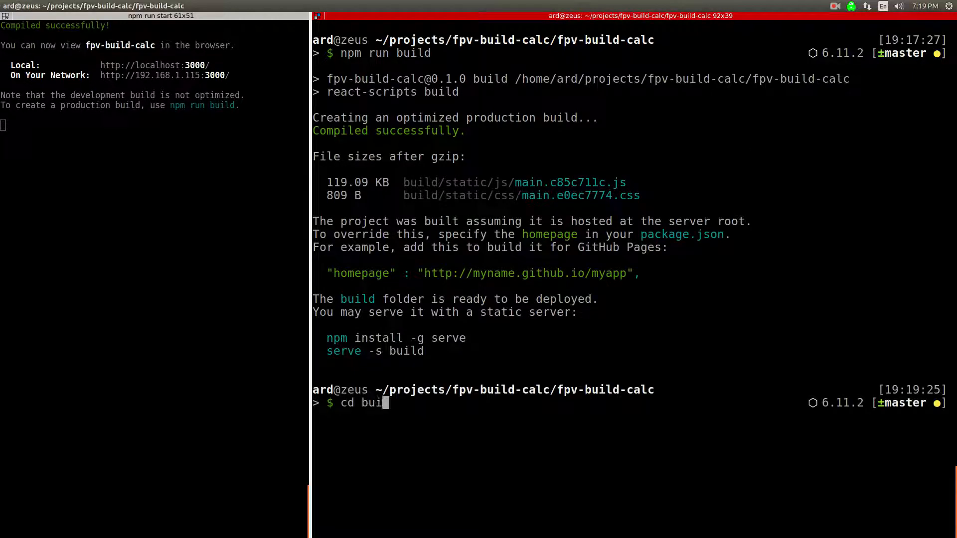
{"action": "type", "text": "http"}
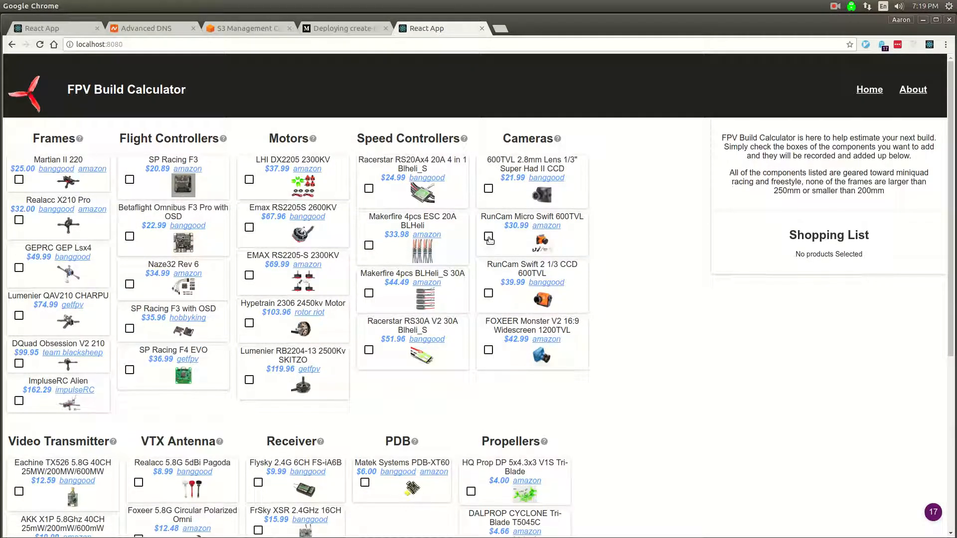
Select a camera on the localhost:8080 build to confirm it works.
{"action": "left_click", "coordinate": [487, 236]}
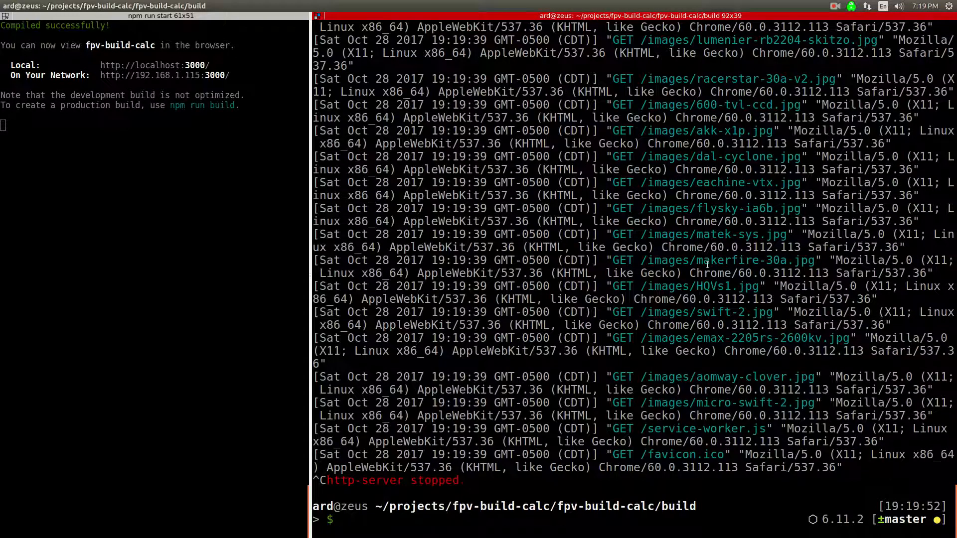
List the build folder with l and tree, then the contents of its images directory.
{"action": "type", "text": "l"}
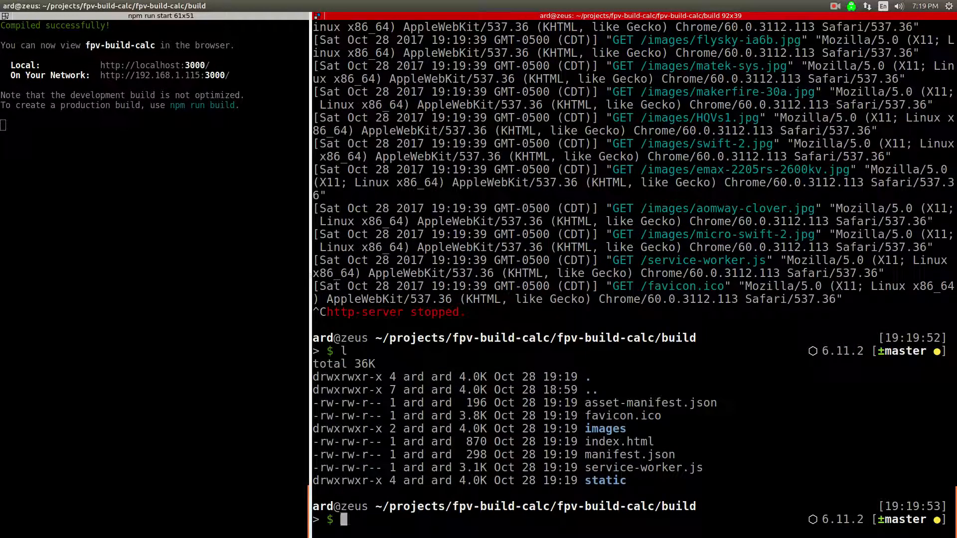
{"action": "type", "text": "tree"}
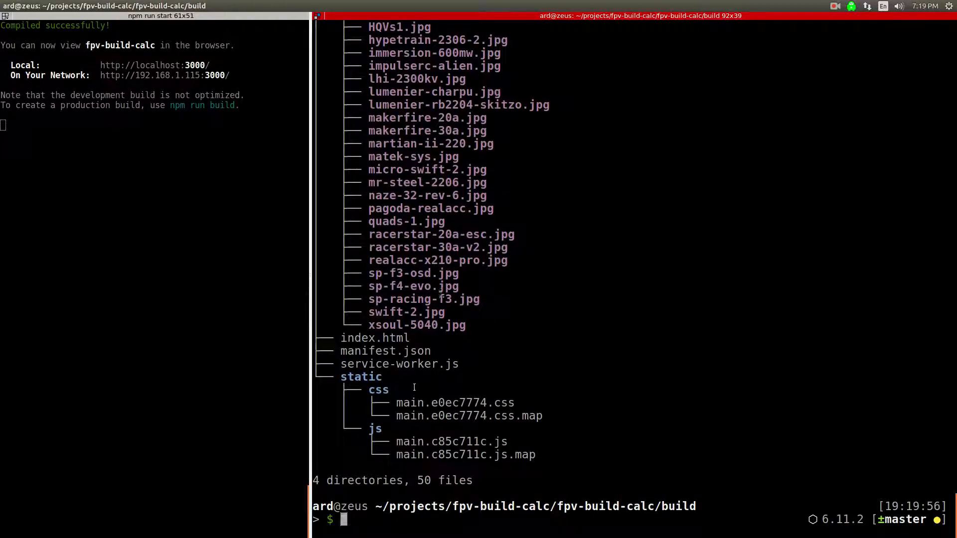
{"action": "left_click_drag", "start_coordinate": [369, 390], "coordinate": [547, 415]}
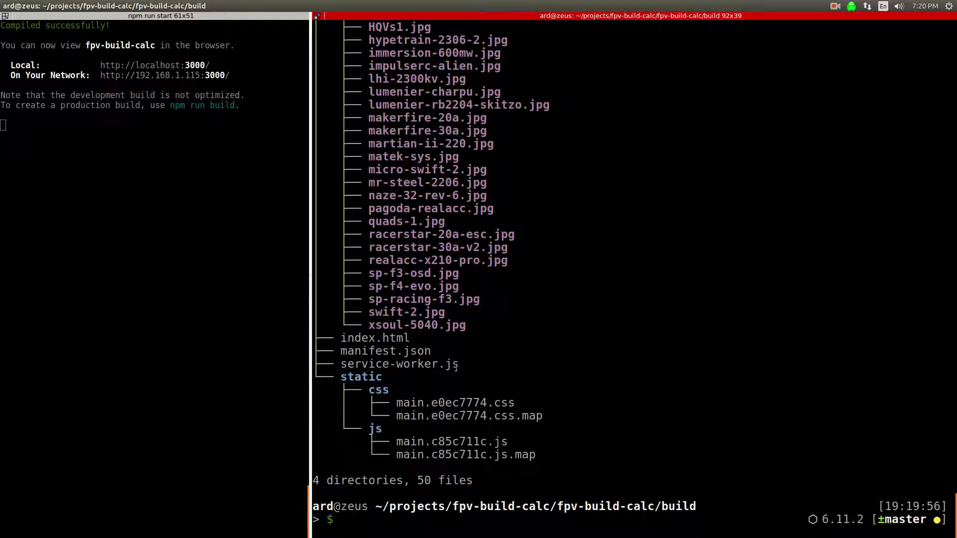
{"action": "type", "text": "tree"}
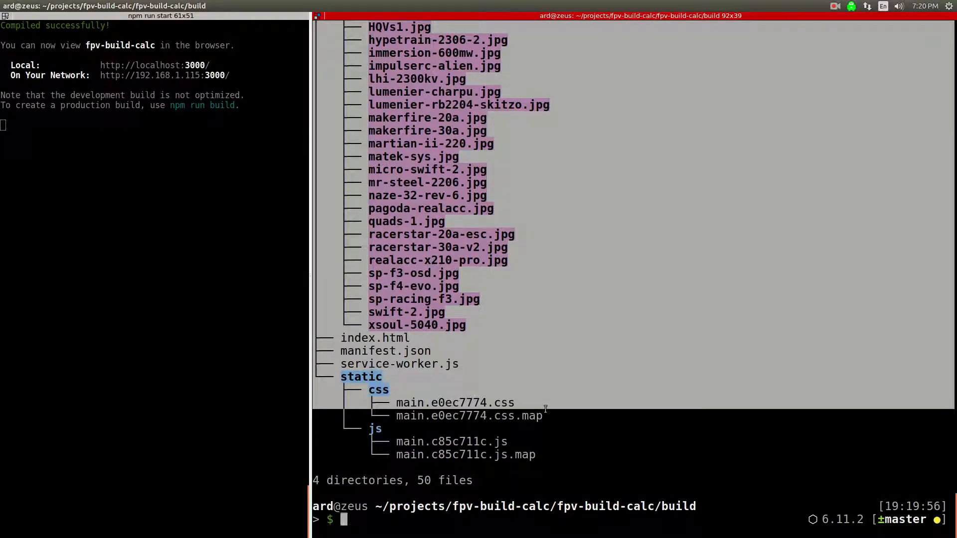
{"action": "type", "text": "cd images/"}
{"action": "type", "text": "l"}
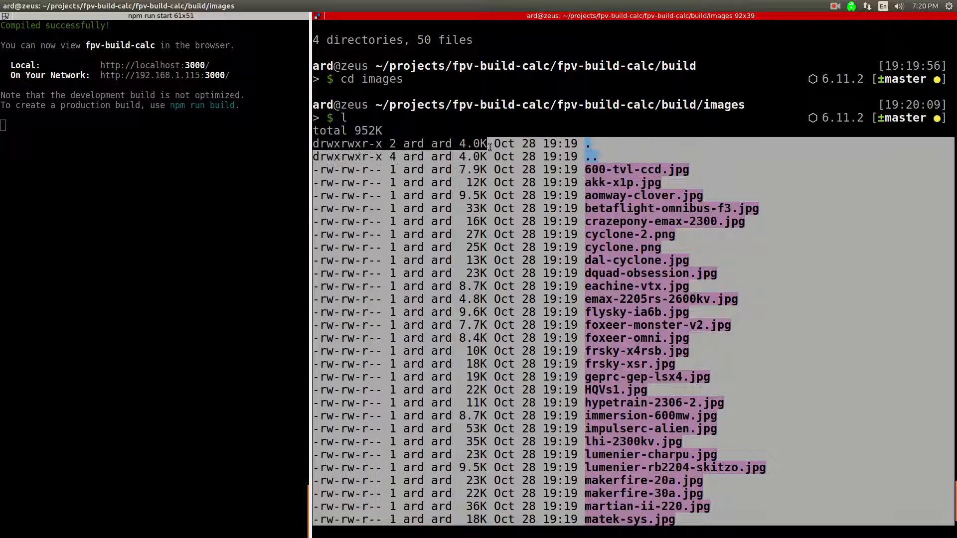
{"action": "scroll", "scroll_direction": "down", "scroll_amount": 3}
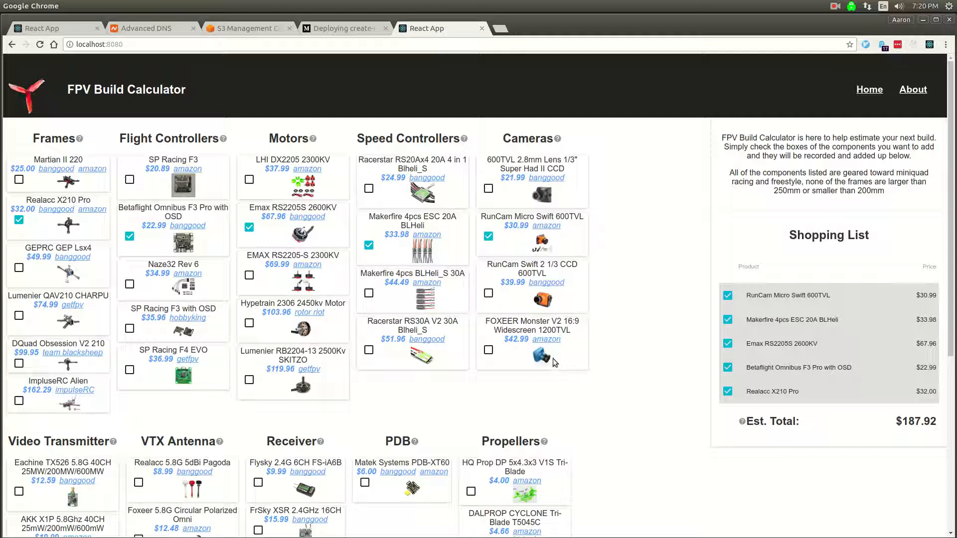
{"action": "mouse_move", "coordinate": [495, 391]}
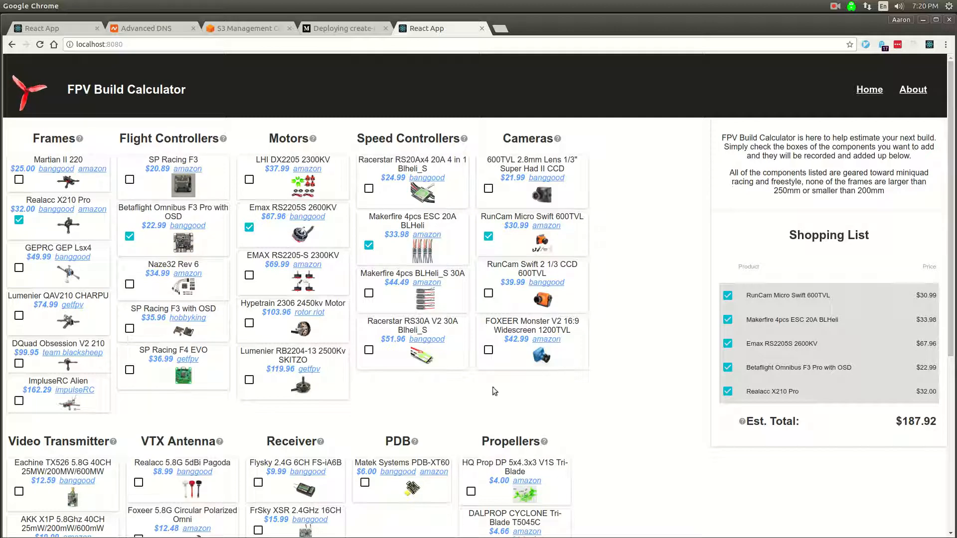
Switch to the Namecheap Advanced DNS tab for fpvbuildcalc.com.
{"action": "left_click", "coordinate": [146, 27]}
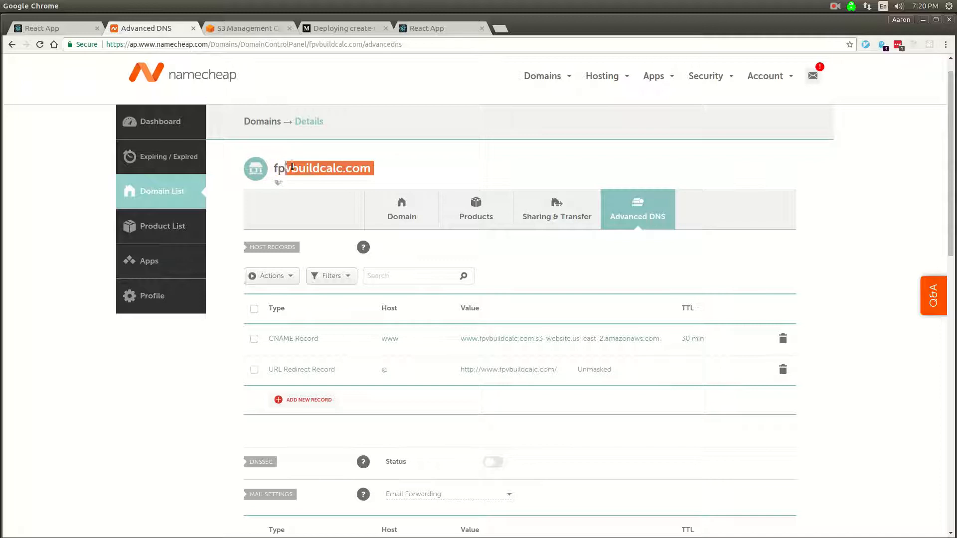
Review the www CNAME record pointing at the S3 website endpoint, then move to the S3 console.
{"action": "scroll", "scroll_direction": "down", "scroll_amount": 3}
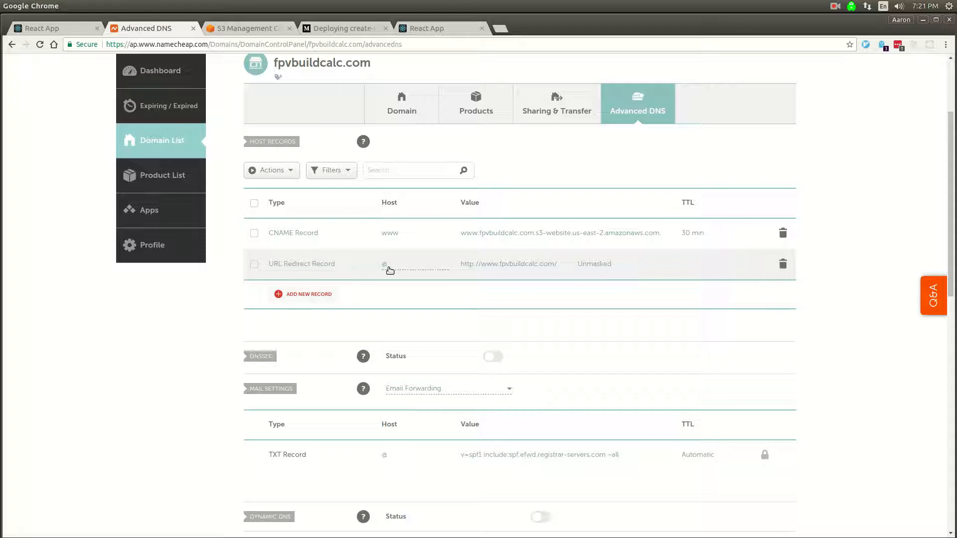
{"action": "mouse_move", "coordinate": [394, 240]}
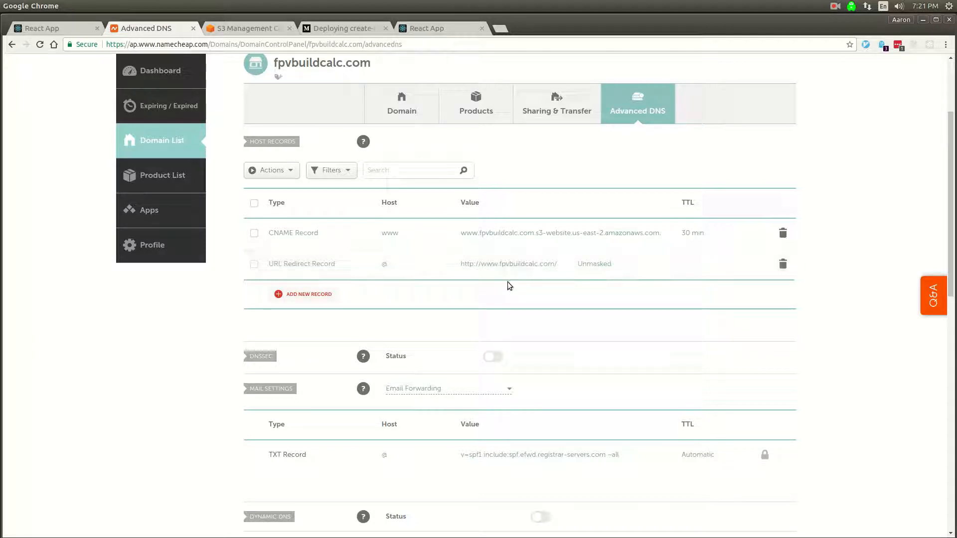
{"action": "mouse_move", "coordinate": [495, 289]}
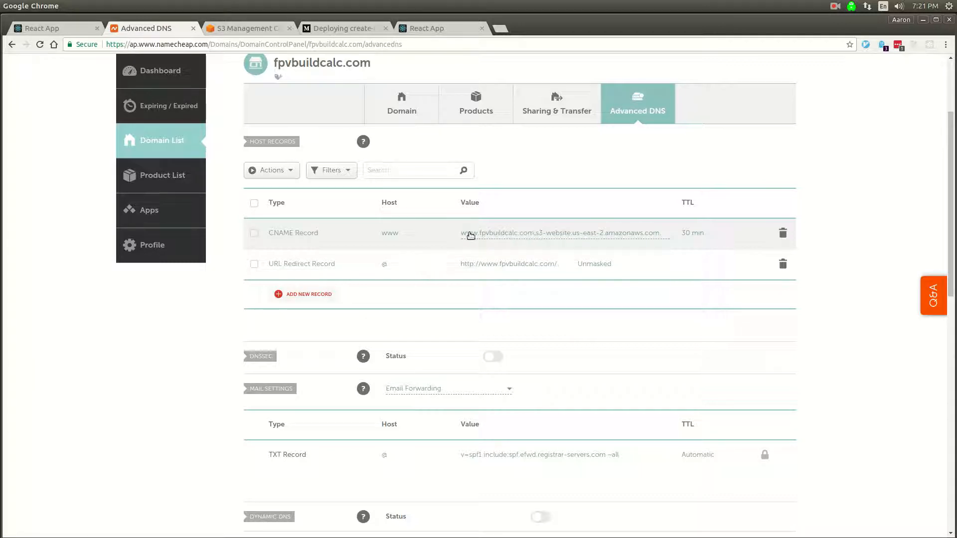
{"action": "mouse_move", "coordinate": [492, 237]}
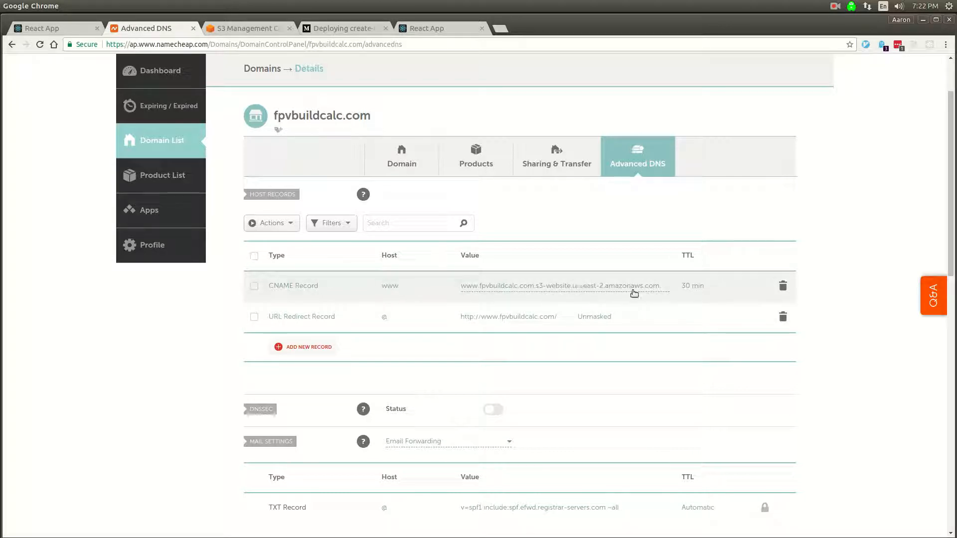
{"action": "left_click", "coordinate": [245, 28]}
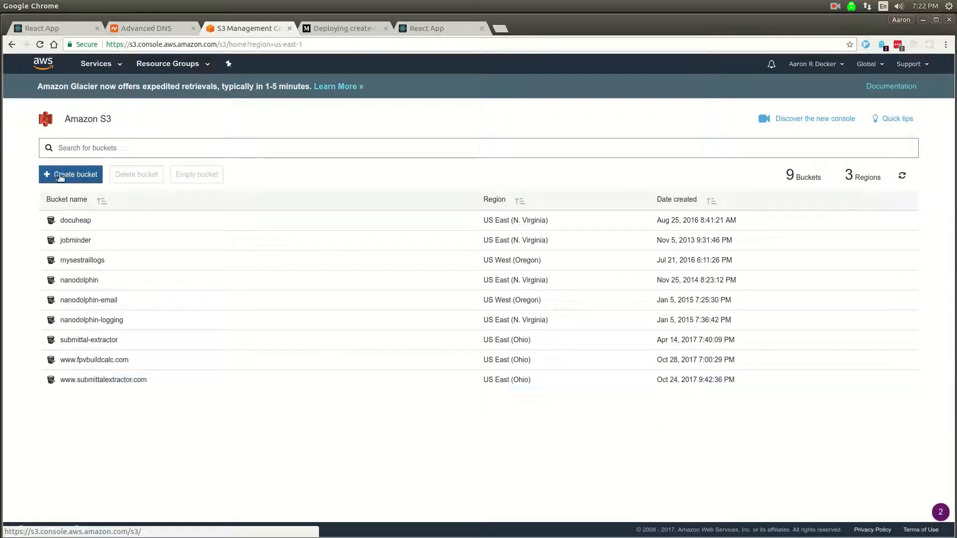
{"action": "left_click", "coordinate": [70, 174]}
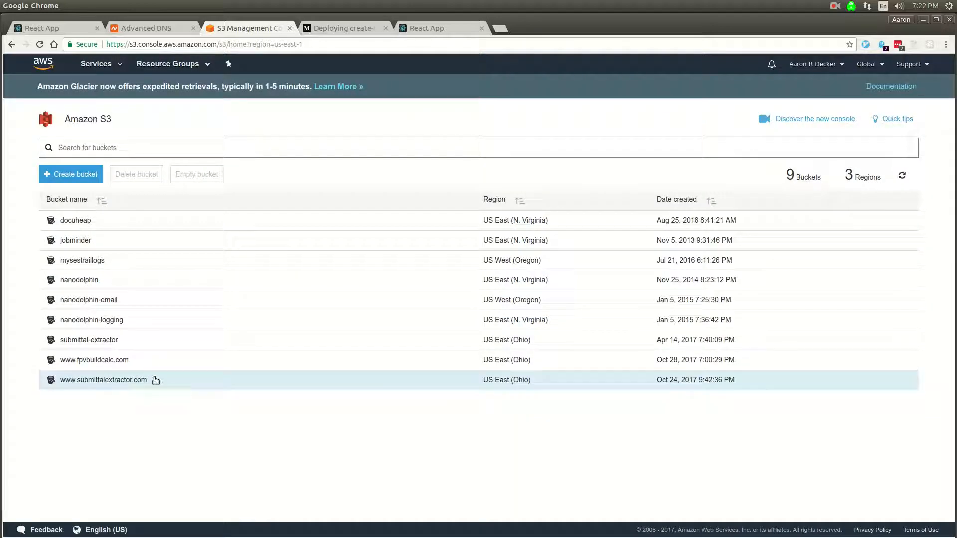
{"action": "left_click", "coordinate": [93, 360]}
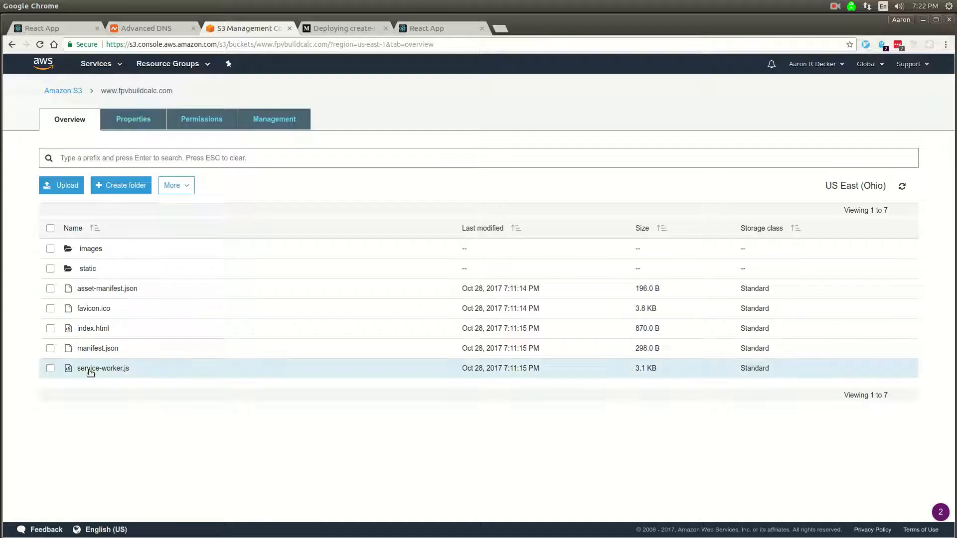
{"action": "left_click", "coordinate": [133, 119]}
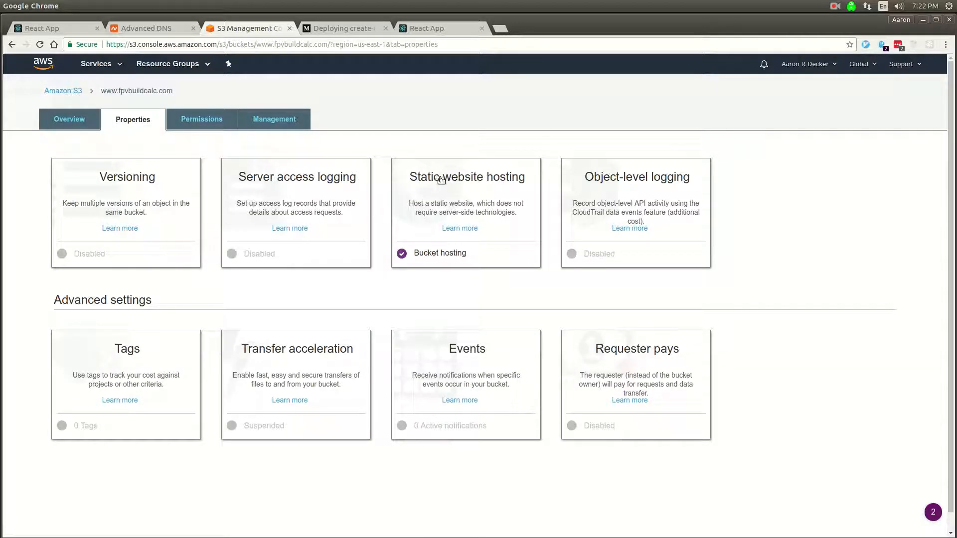
Check the static website hosting endpoint and index document against the Namecheap CNAME record.
{"action": "left_click", "coordinate": [466, 178]}
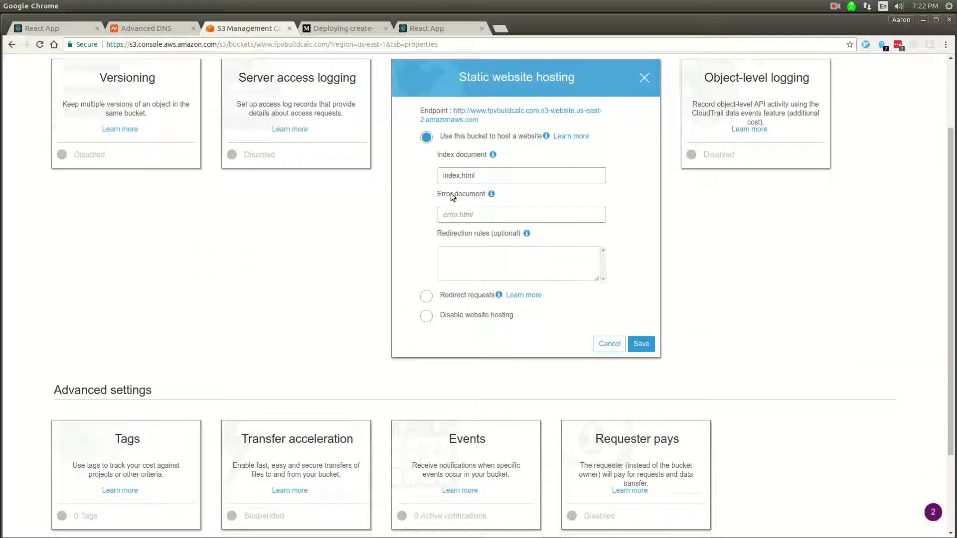
{"action": "left_click", "coordinate": [521, 175]}
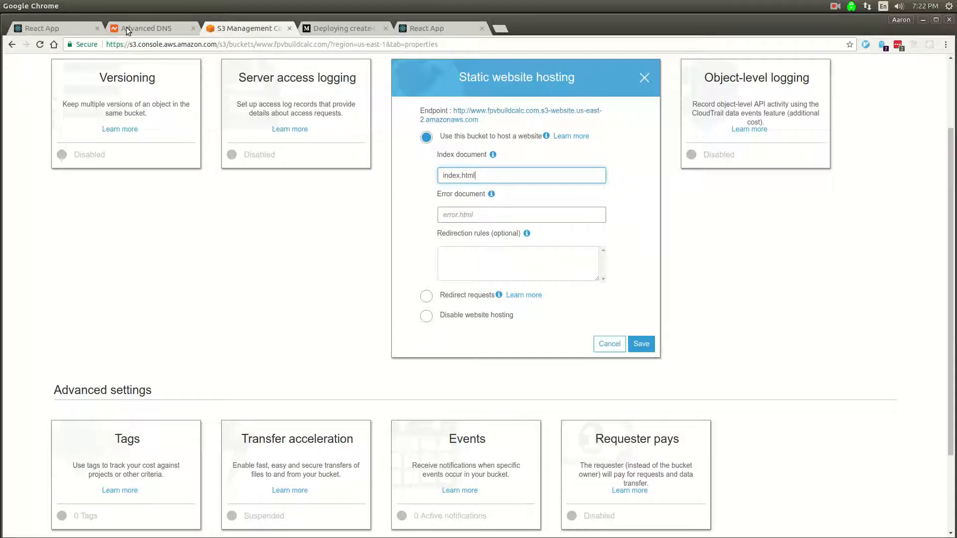
{"action": "left_click", "coordinate": [148, 28]}
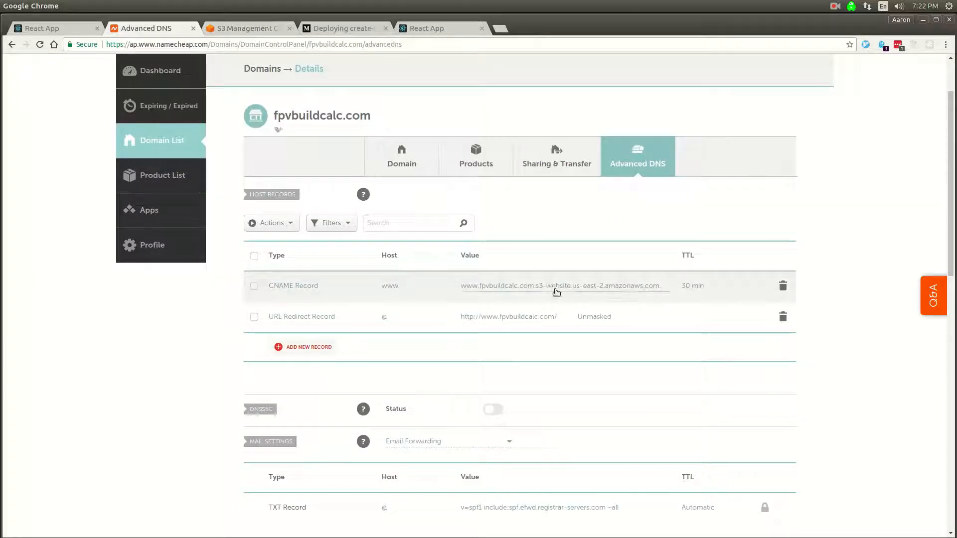
{"action": "left_click", "coordinate": [244, 28]}
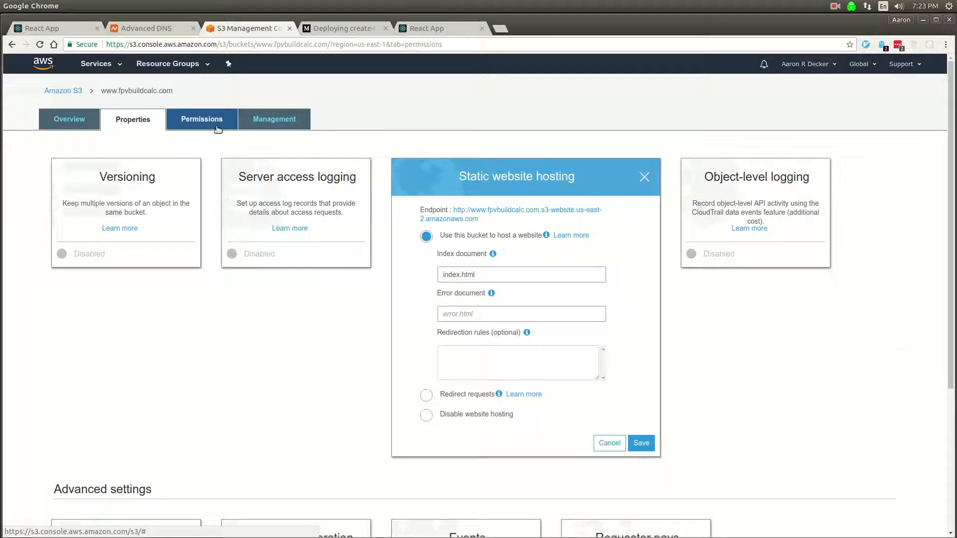
View the bucket's public-read policy under Permissions, then move to the Medium deployment article.
{"action": "left_click", "coordinate": [201, 119]}
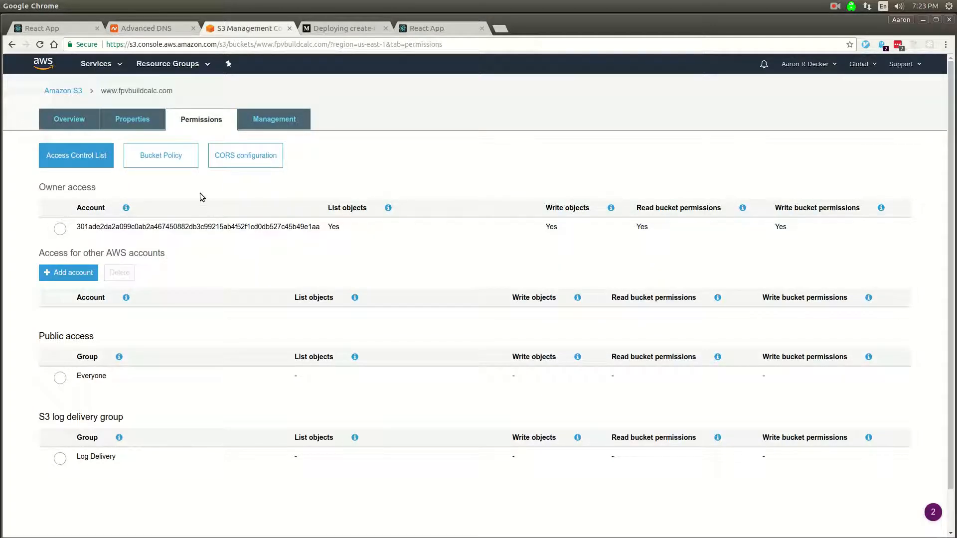
{"action": "left_click", "coordinate": [161, 156]}
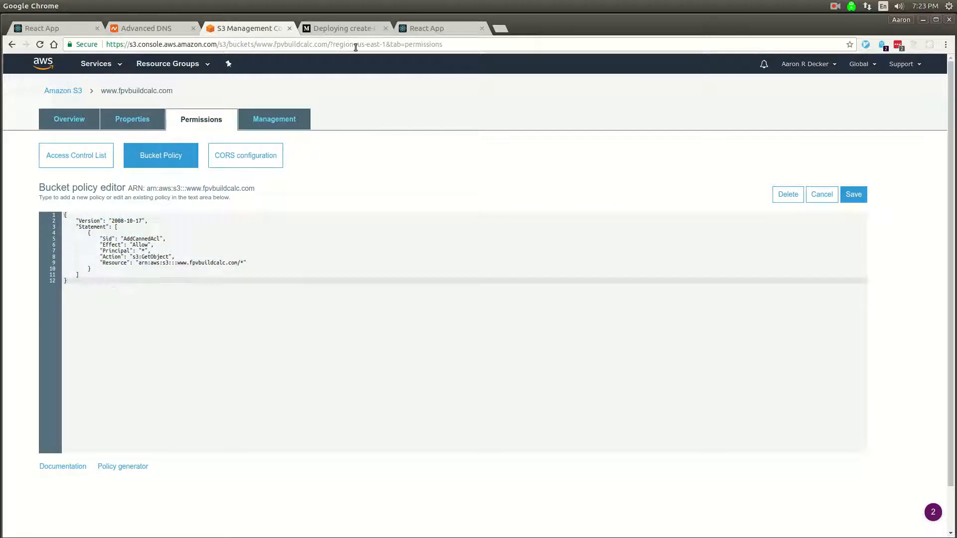
{"action": "left_click", "coordinate": [342, 28]}
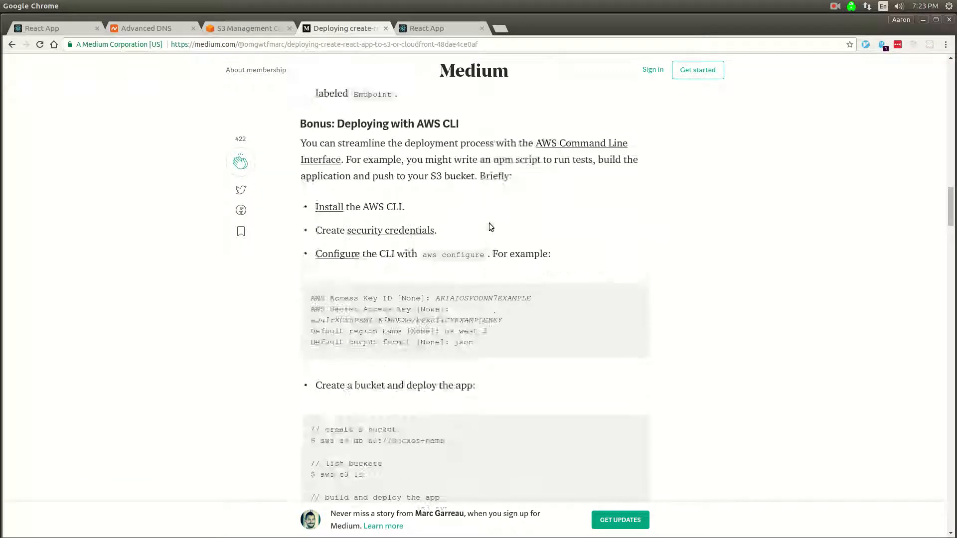
Find the article's 'Bonus: Deploying with AWS CLI' section.
{"action": "scroll", "scroll_direction": "up", "scroll_amount": 3}
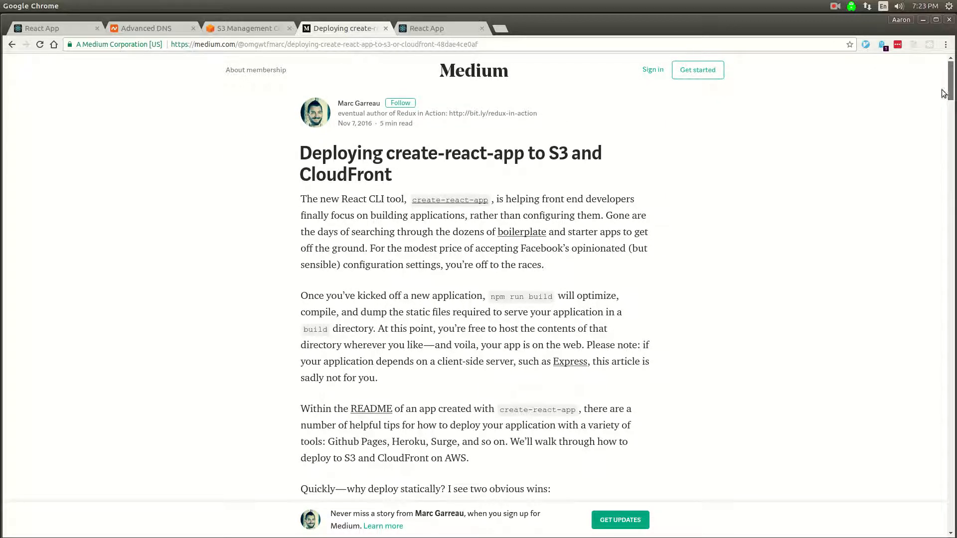
{"action": "scroll", "scroll_direction": "down", "scroll_amount": 3}
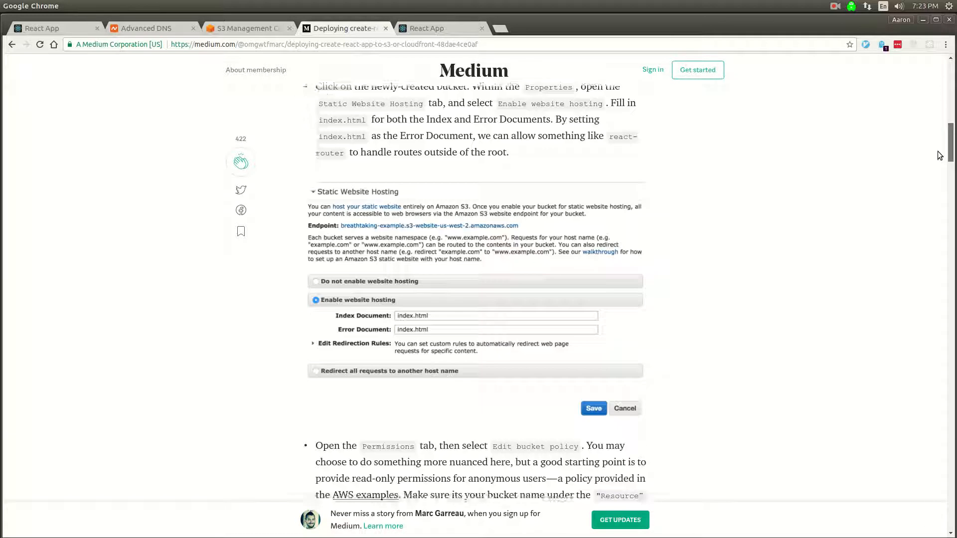
{"action": "scroll", "scroll_direction": "down", "scroll_amount": 3}
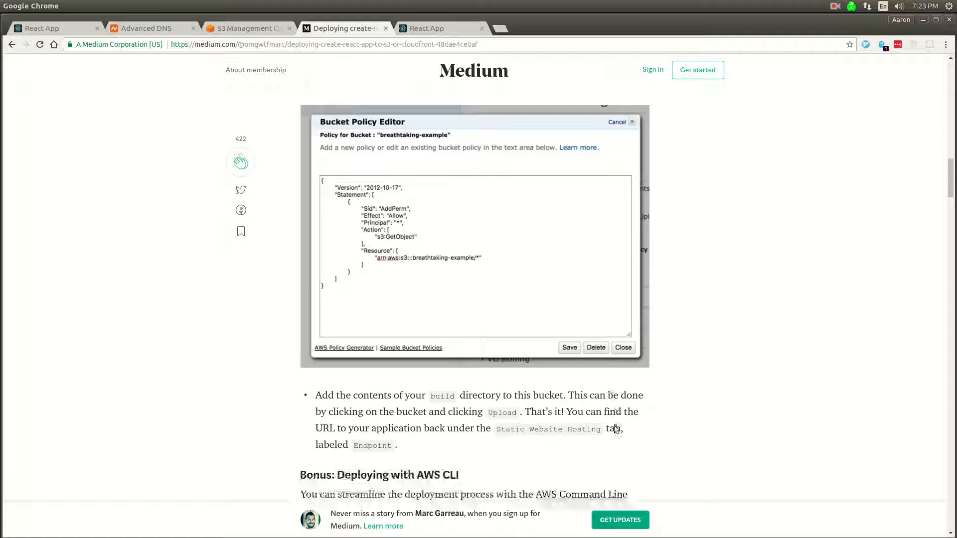
{"action": "scroll", "scroll_direction": "down", "scroll_amount": 3}
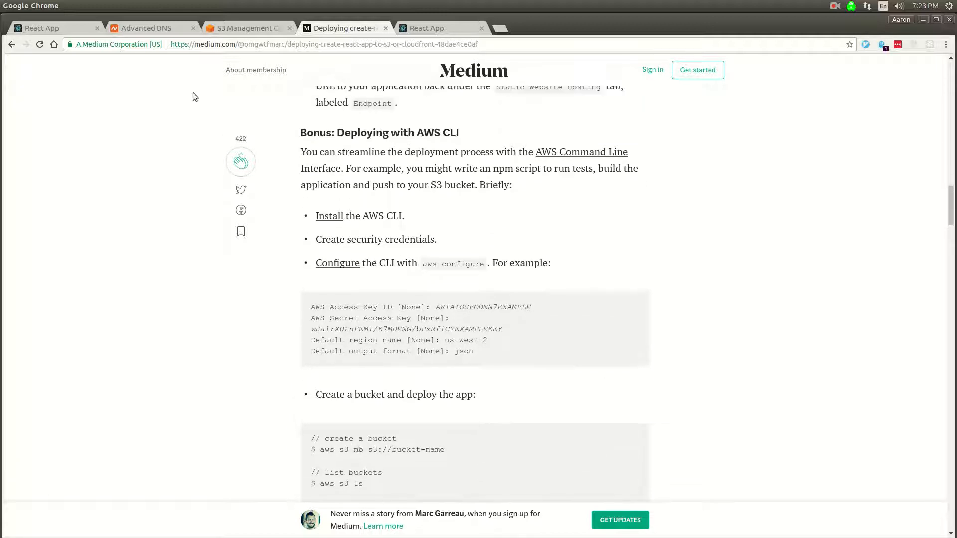
{"action": "left_click_drag", "start_coordinate": [336, 133], "coordinate": [458, 133]}
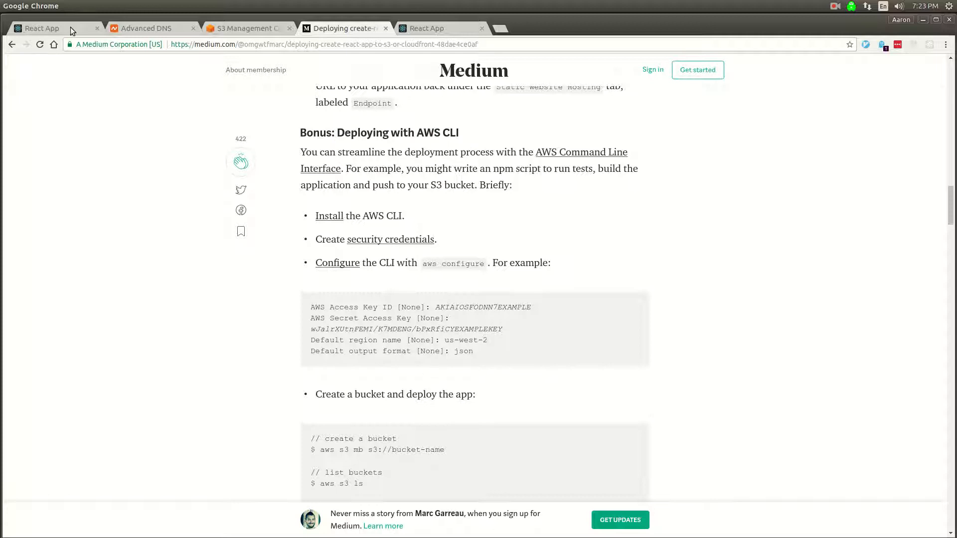
Glance at the bucket's manual Upload dialog, then select the npm run build && aws s3 sync command.
{"action": "left_click", "coordinate": [244, 28]}
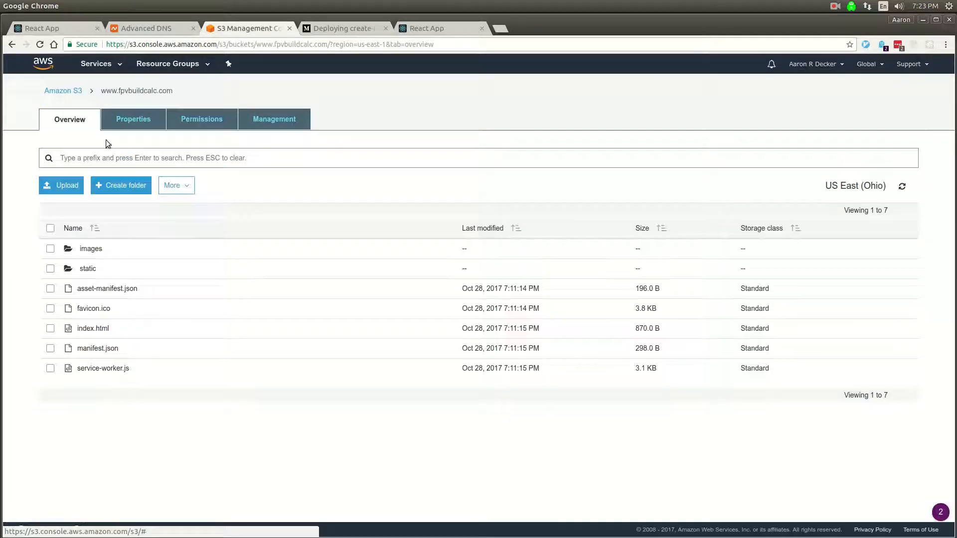
{"action": "left_click", "coordinate": [61, 185]}
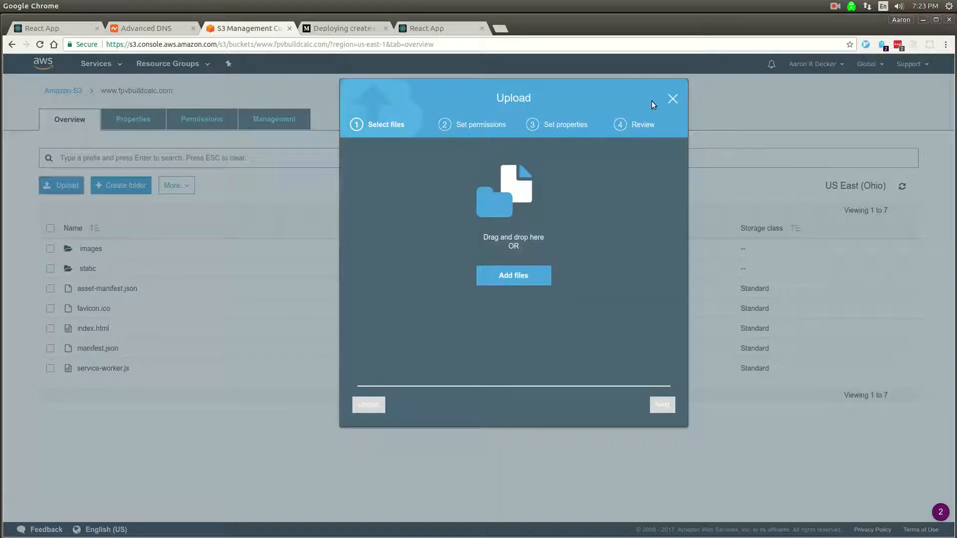
{"action": "left_click", "coordinate": [672, 99]}
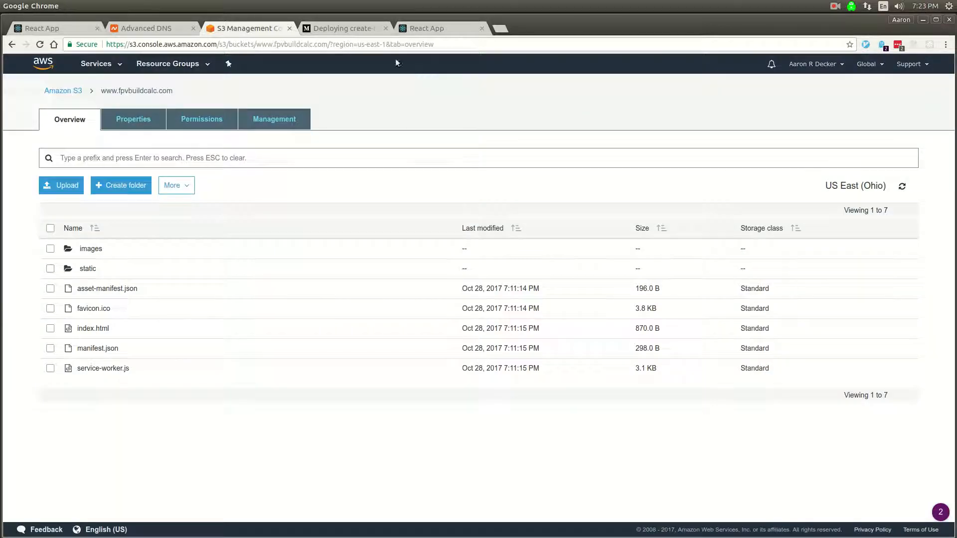
{"action": "left_click", "coordinate": [342, 28]}
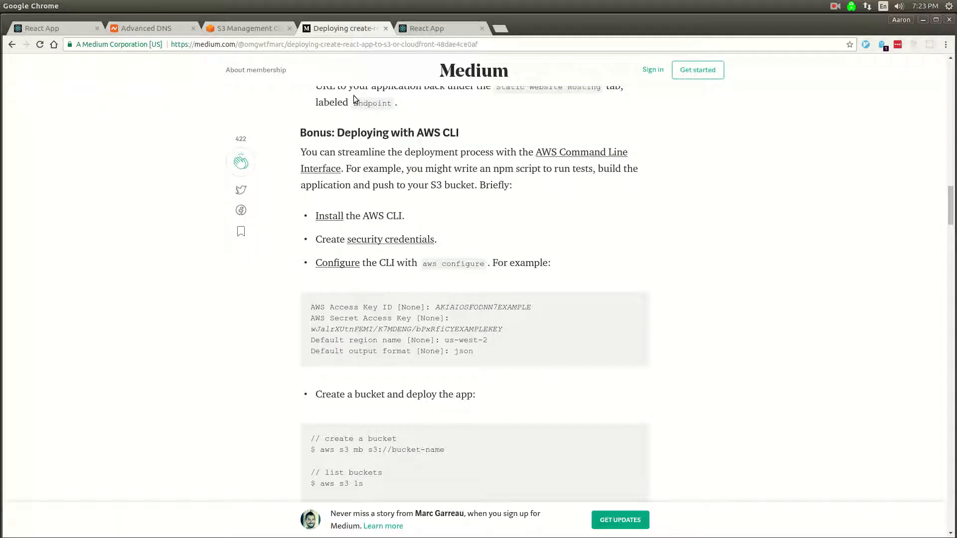
{"action": "scroll", "scroll_direction": "down", "scroll_amount": 3}
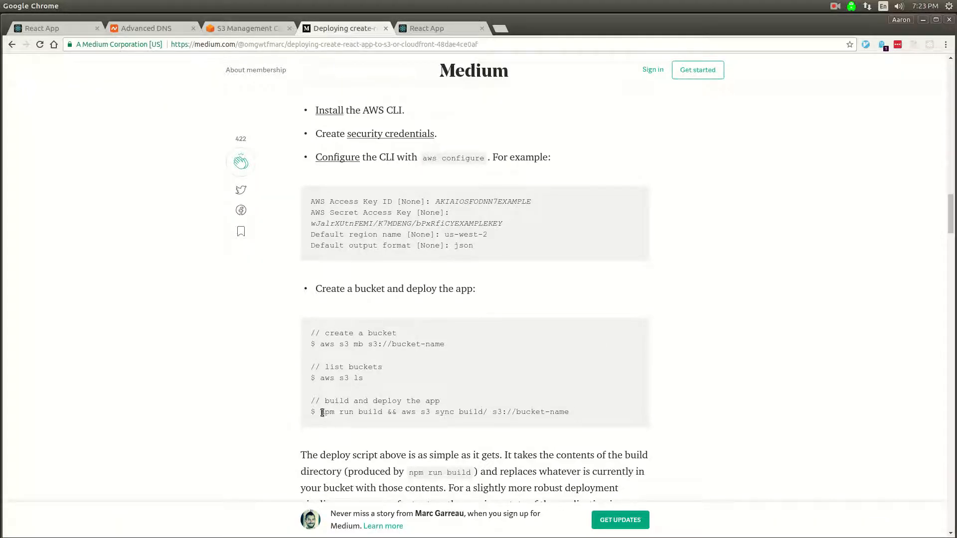
{"action": "left_click_drag", "start_coordinate": [321, 412], "coordinate": [569, 412]}
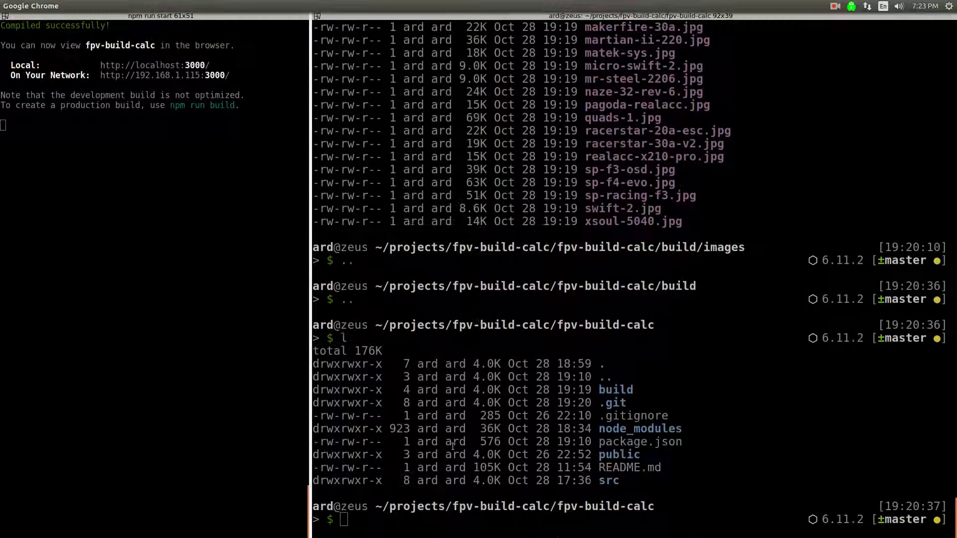
{"action": "type", "text": "aws s3 ls"}
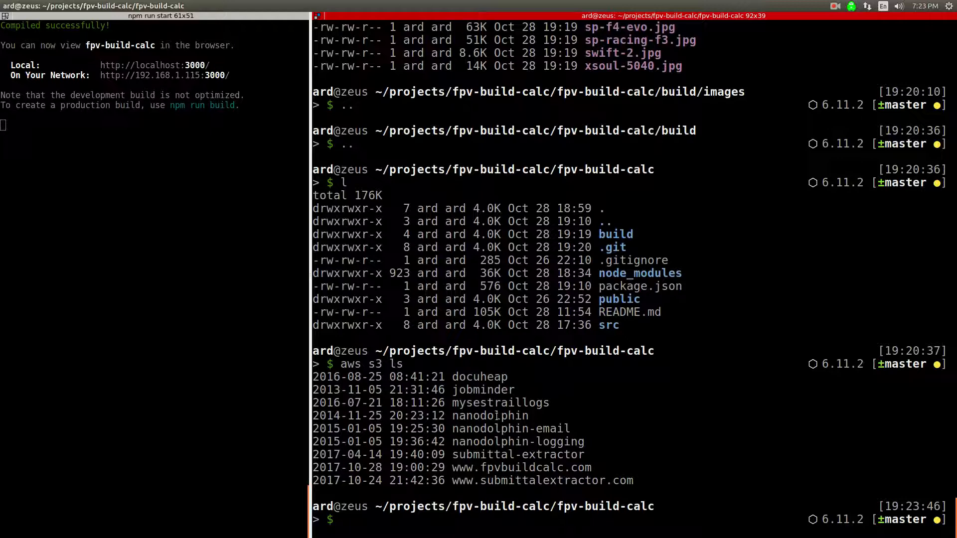
{"action": "type", "text": "c"}
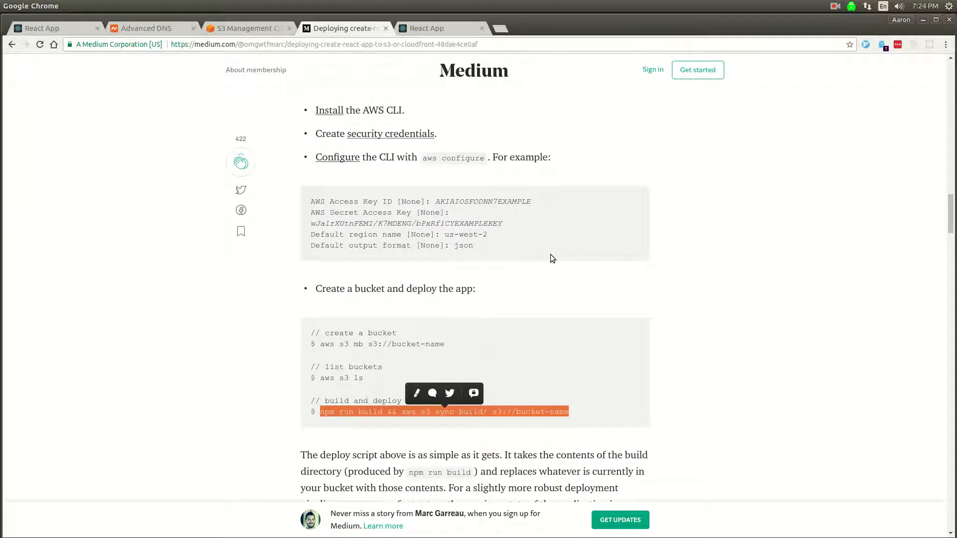
{"action": "scroll", "scroll_direction": "down", "scroll_amount": 3}
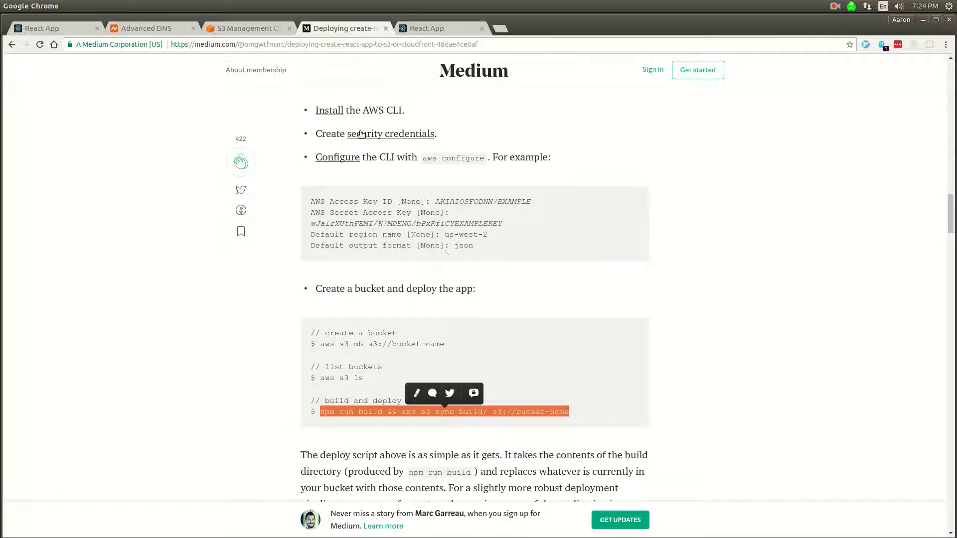
{"action": "mouse_move", "coordinate": [420, 166]}
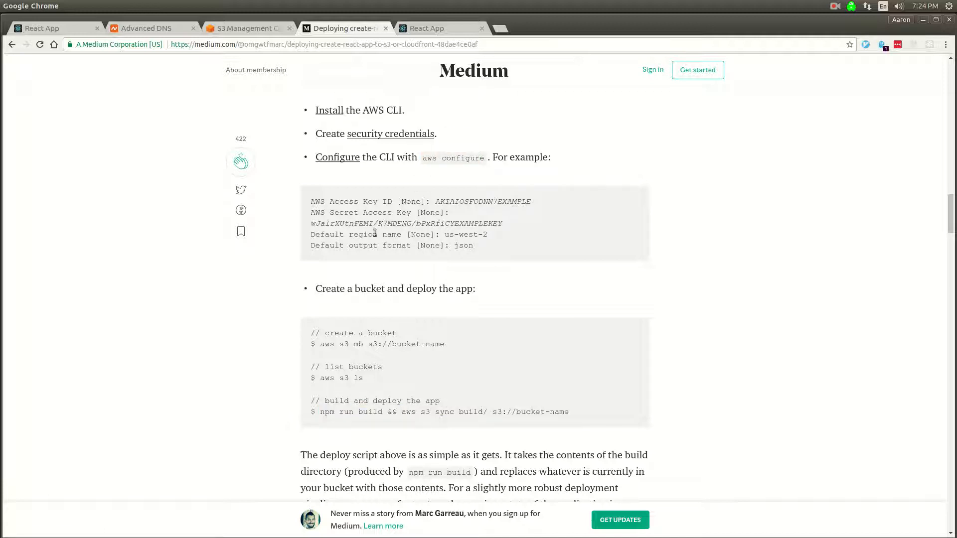
{"action": "mouse_move", "coordinate": [500, 245]}
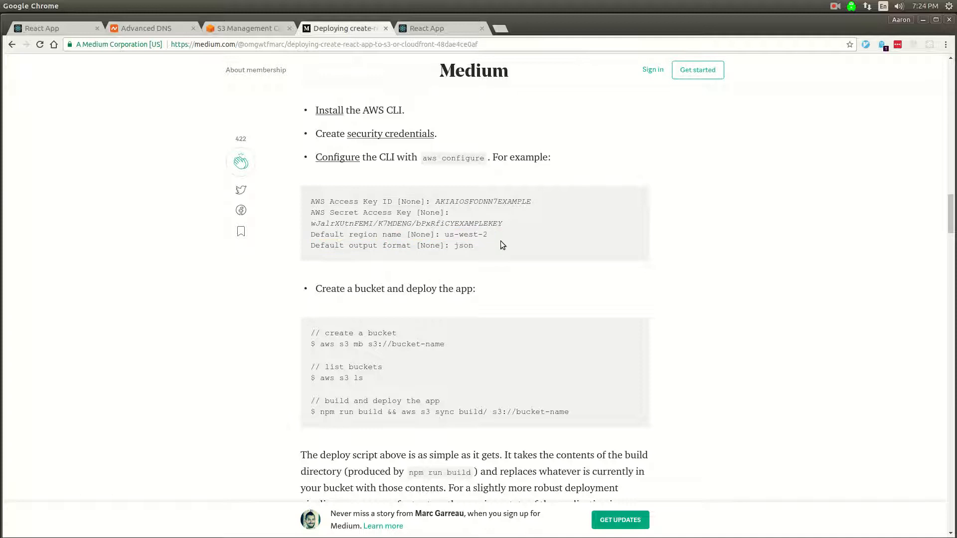
{"action": "mouse_move", "coordinate": [409, 211]}
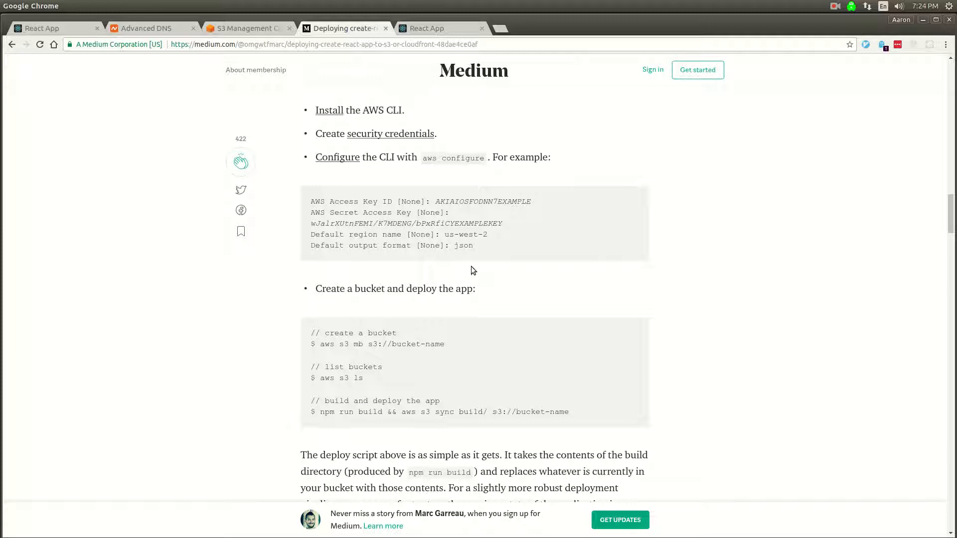
{"action": "mouse_move", "coordinate": [429, 28]}
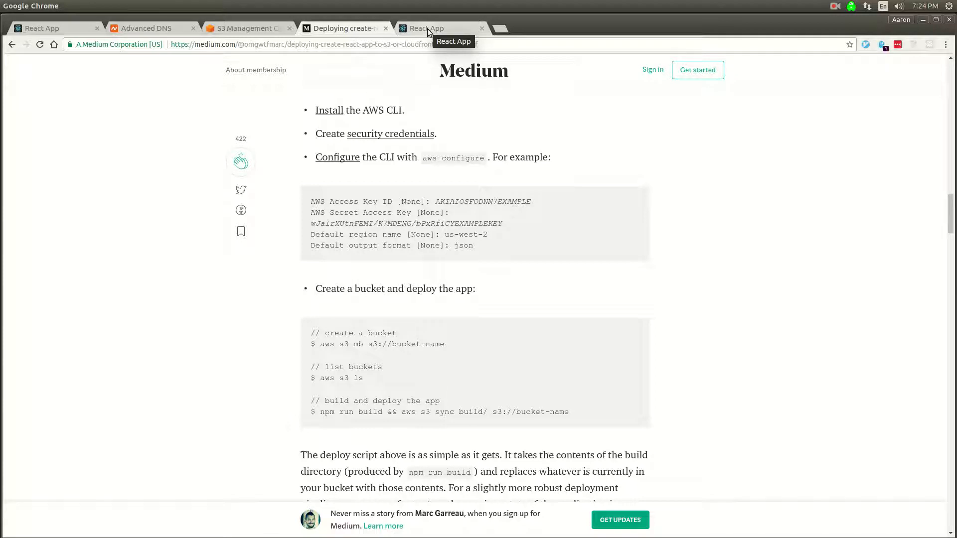
{"action": "left_click", "coordinate": [247, 28]}
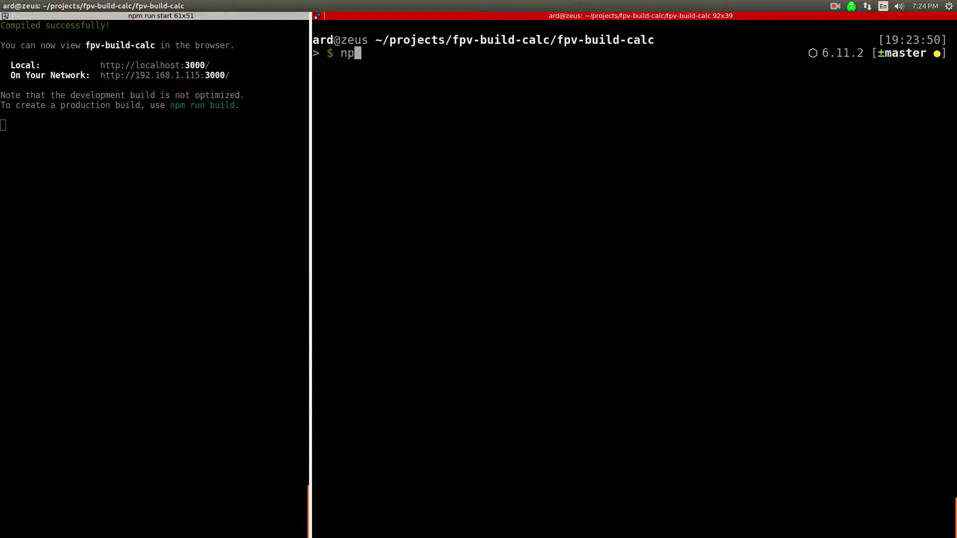
Run npm run sync, which builds the app but fails with 'aws: not found'.
{"action": "key", "text": "Return"}
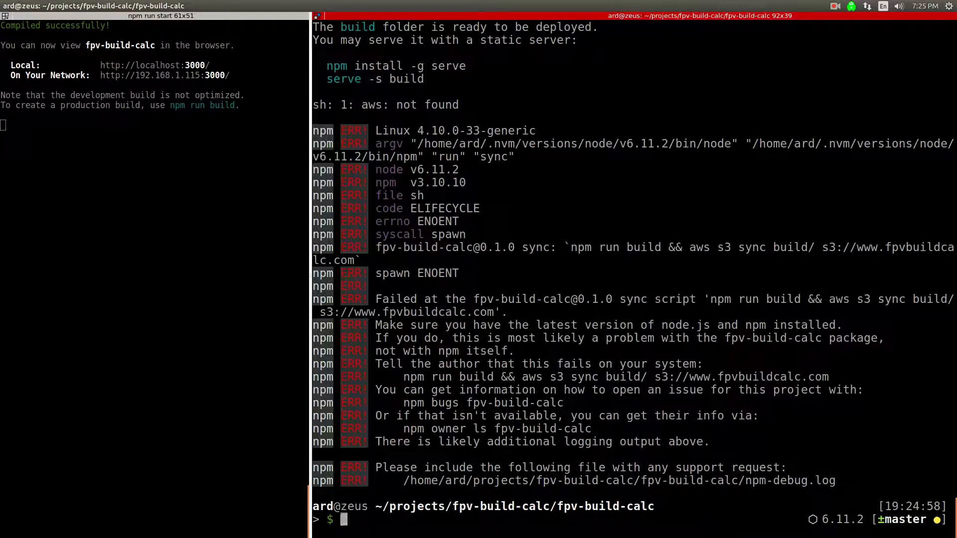
{"action": "type", "text": "aw"}
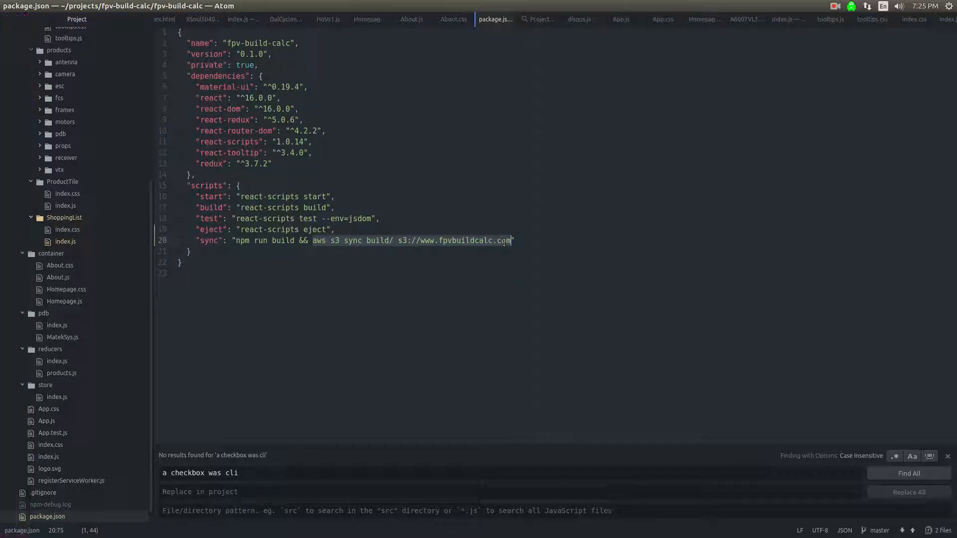
Copy the aws s3 sync command from the sync script in package.json.
{"action": "right_click", "coordinate": [496, 351]}
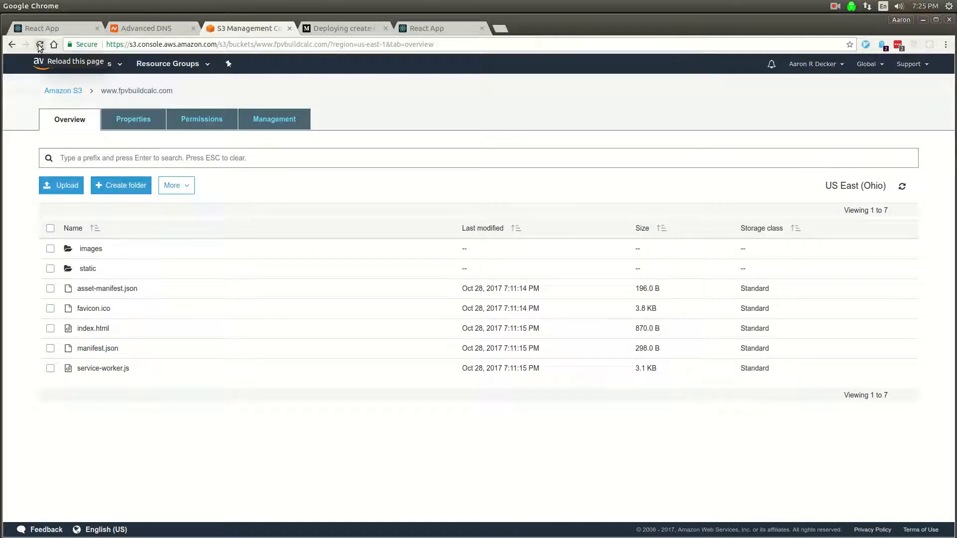
{"action": "left_click", "coordinate": [87, 268]}
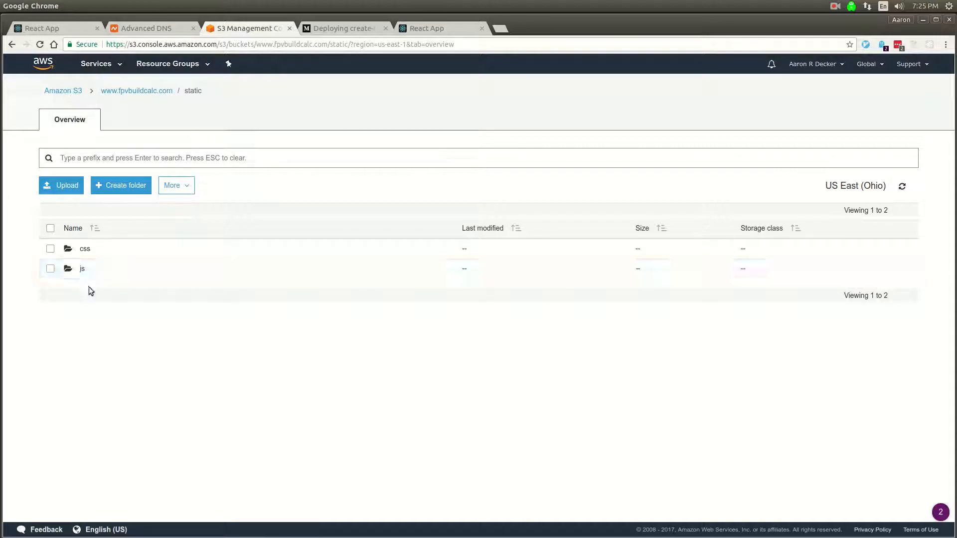
{"action": "left_click", "coordinate": [82, 268]}
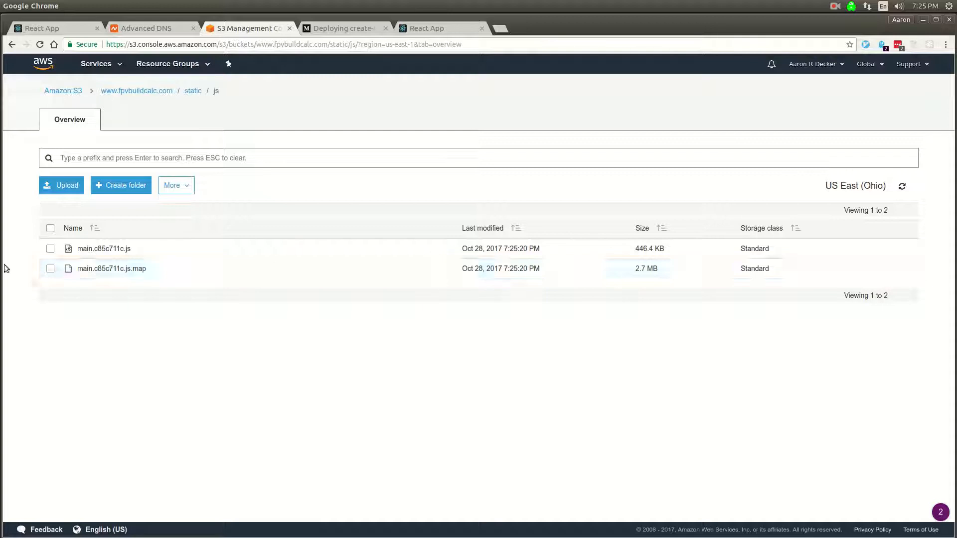
{"action": "left_click", "coordinate": [110, 268]}
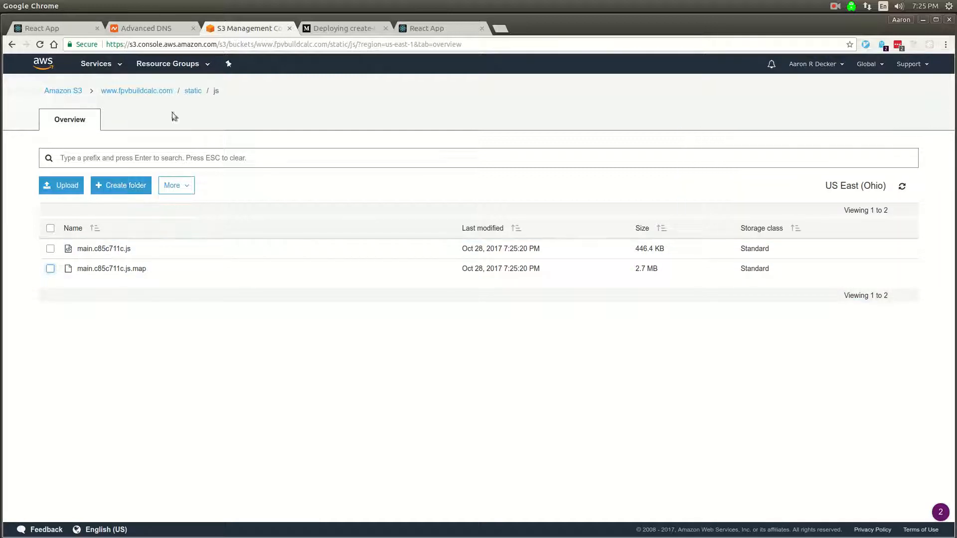
{"action": "left_click", "coordinate": [137, 91]}
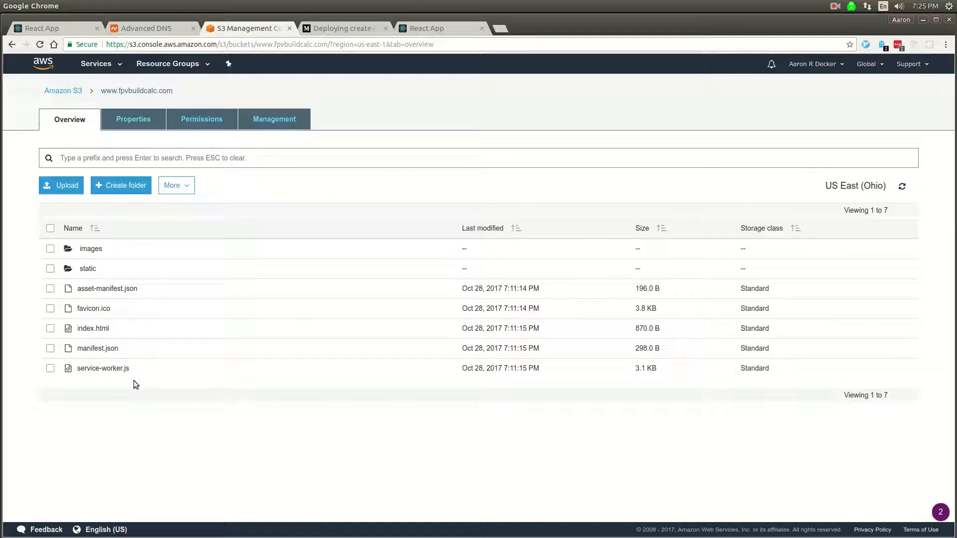
{"action": "mouse_move", "coordinate": [131, 382]}
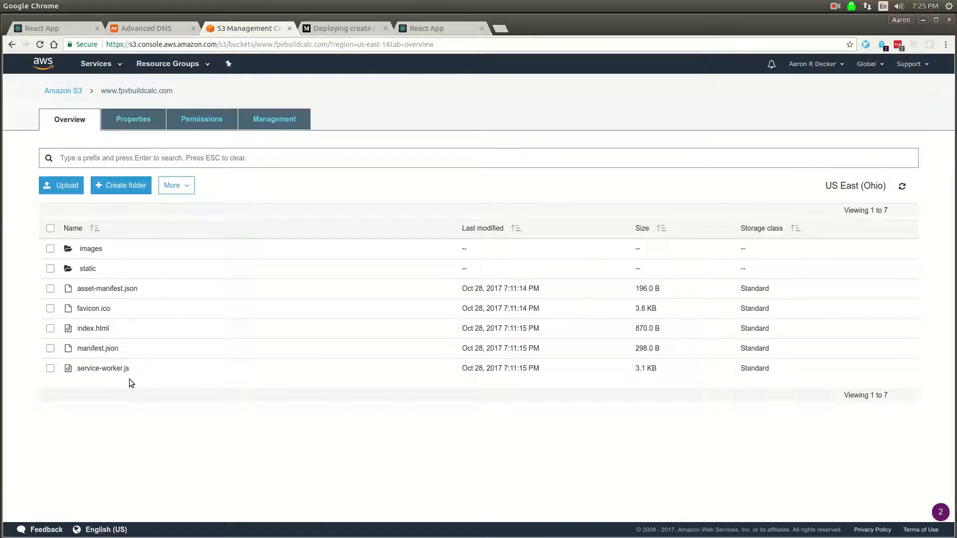
{"action": "mouse_move", "coordinate": [277, 309]}
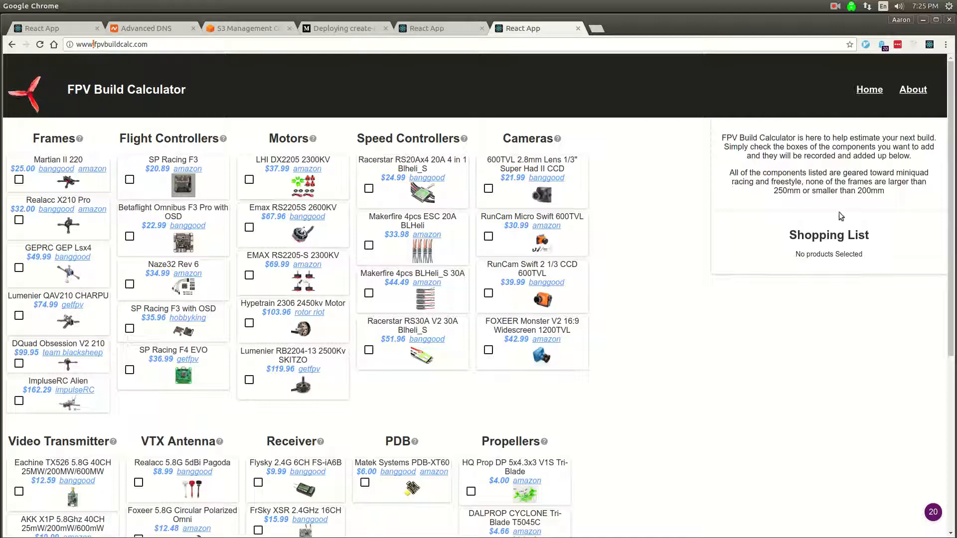
Add a component so the live shopping list totals $198.94 for five parts.
{"action": "left_click", "coordinate": [489, 188]}
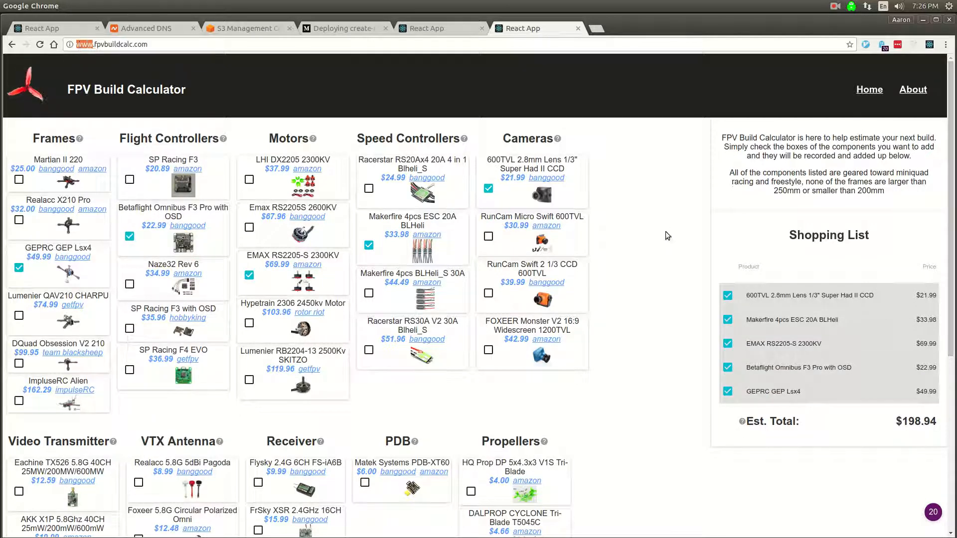
{"action": "scroll", "scroll_direction": "down", "scroll_amount": 3}
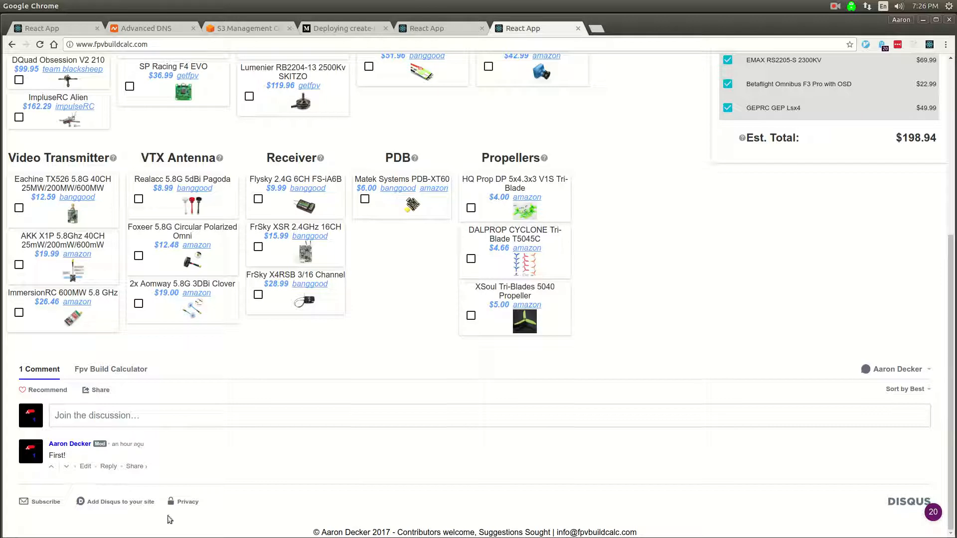
{"action": "right_click", "coordinate": [615, 286]}
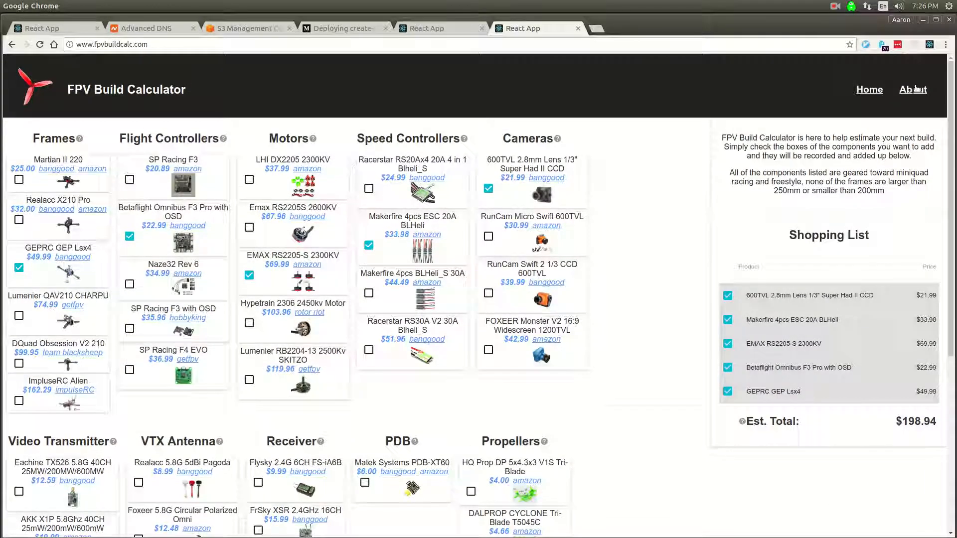
Load the About page, then bring up the VPN tray connection options.
{"action": "left_click", "coordinate": [914, 89]}
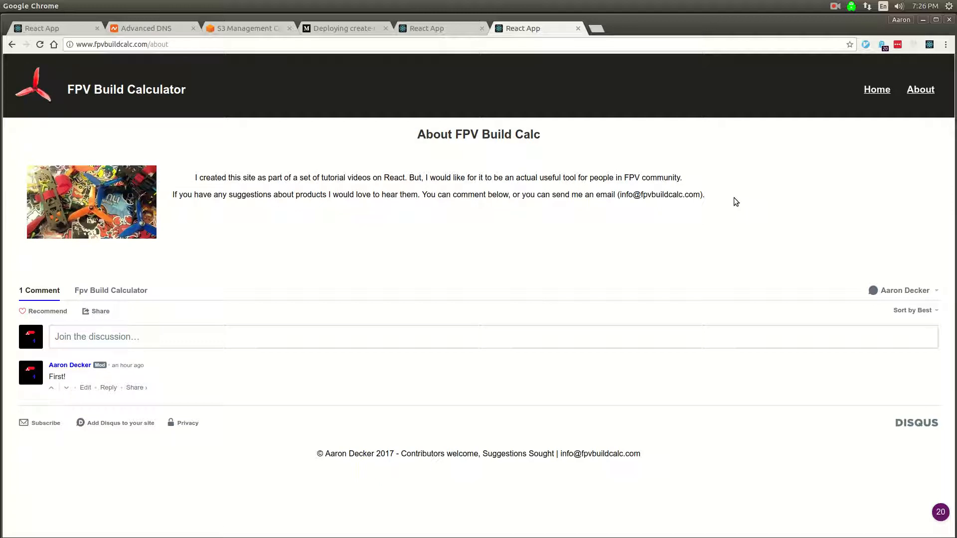
{"action": "mouse_move", "coordinate": [926, 174]}
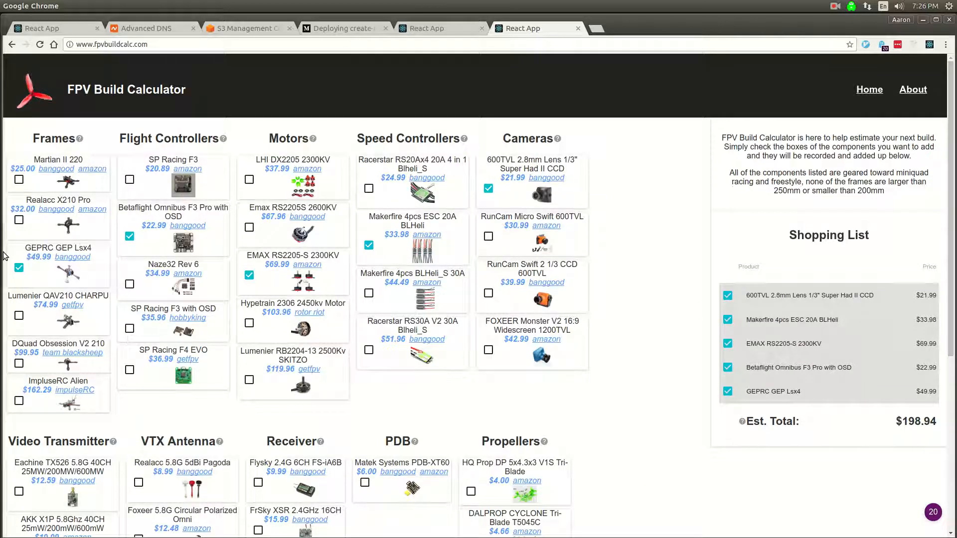
{"action": "mouse_move", "coordinate": [613, 361]}
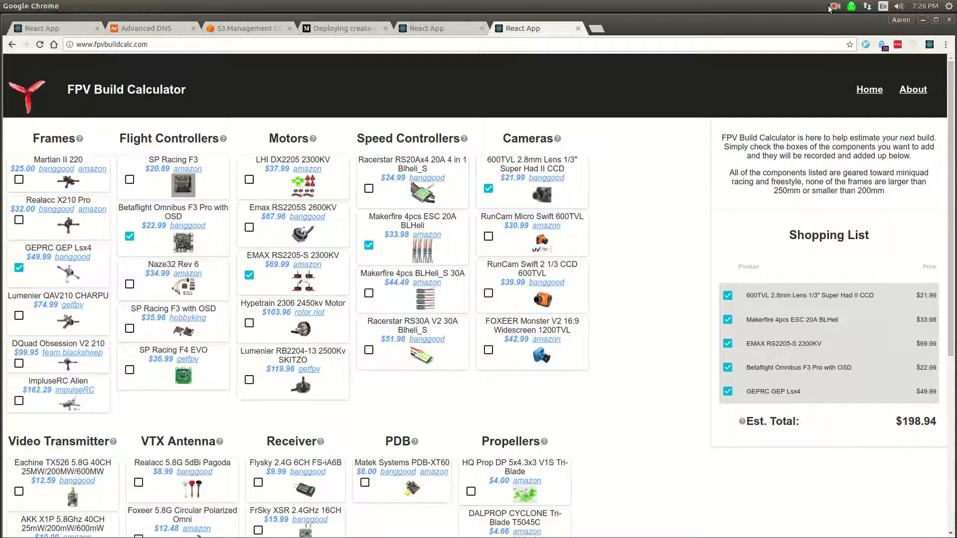
{"action": "left_click", "coordinate": [851, 6]}
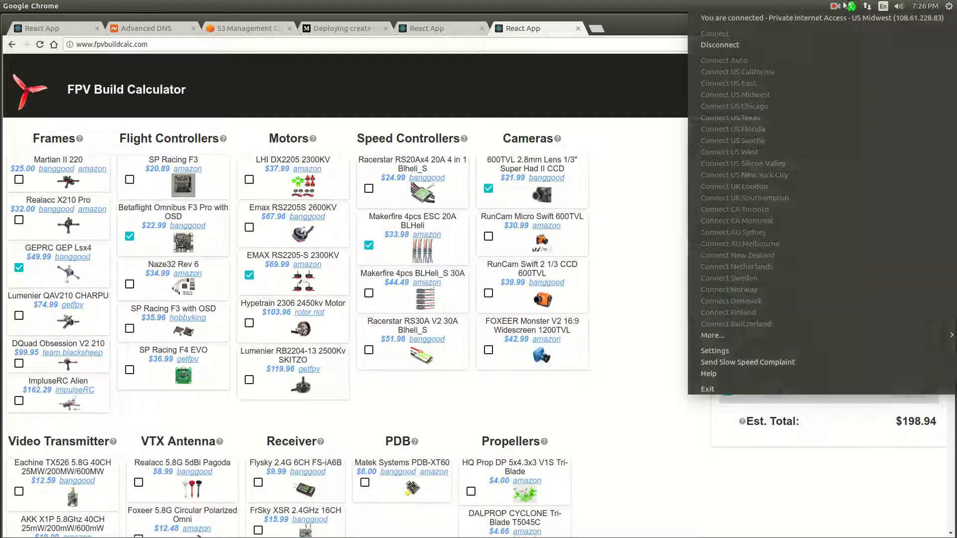